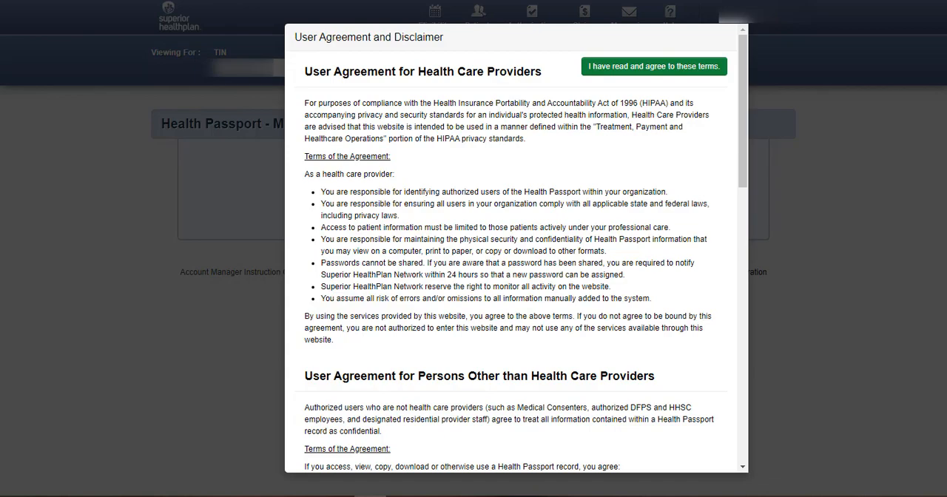
- Read through the User Agreement and Disclaimer and agree to its terms
scroll(down, 3)
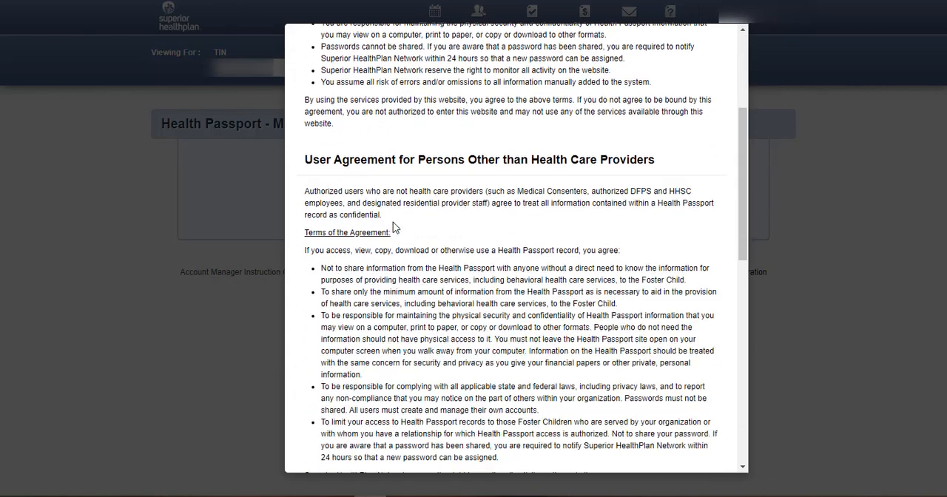
scroll(down, 3)
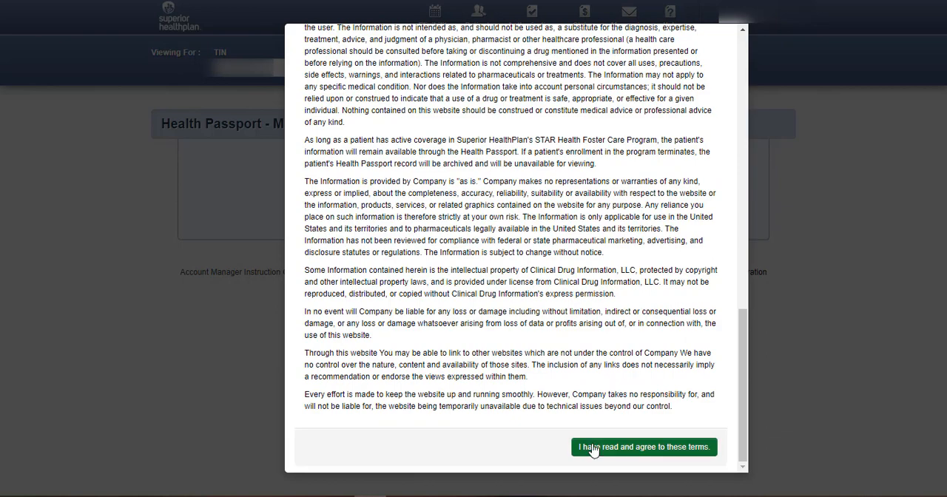
click(642, 447)
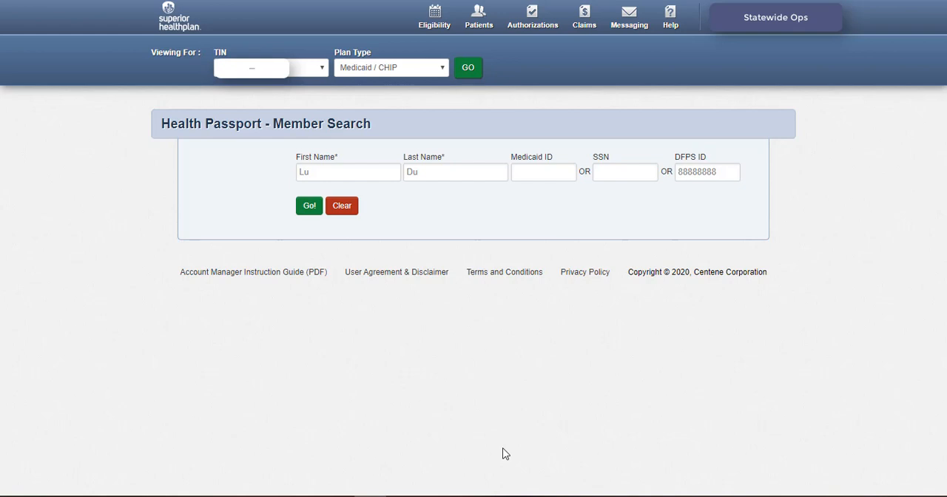
mouse_move(304, 192)
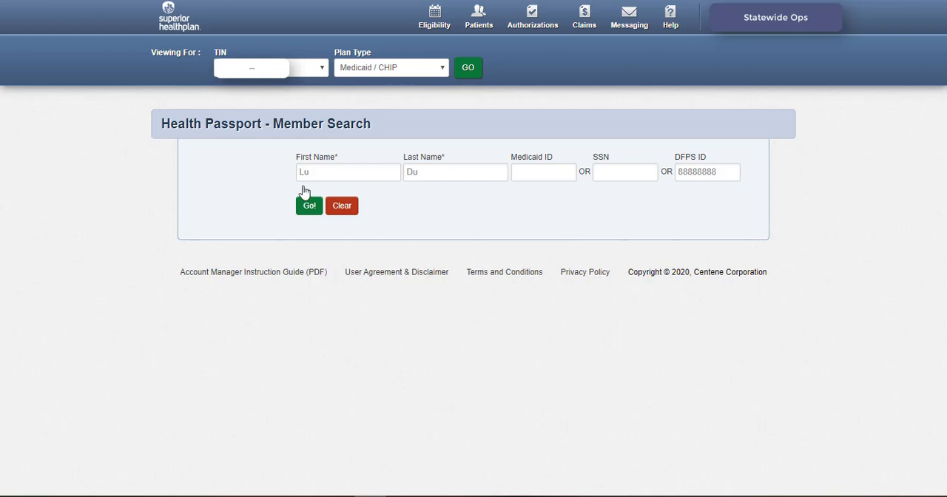
click(309, 205)
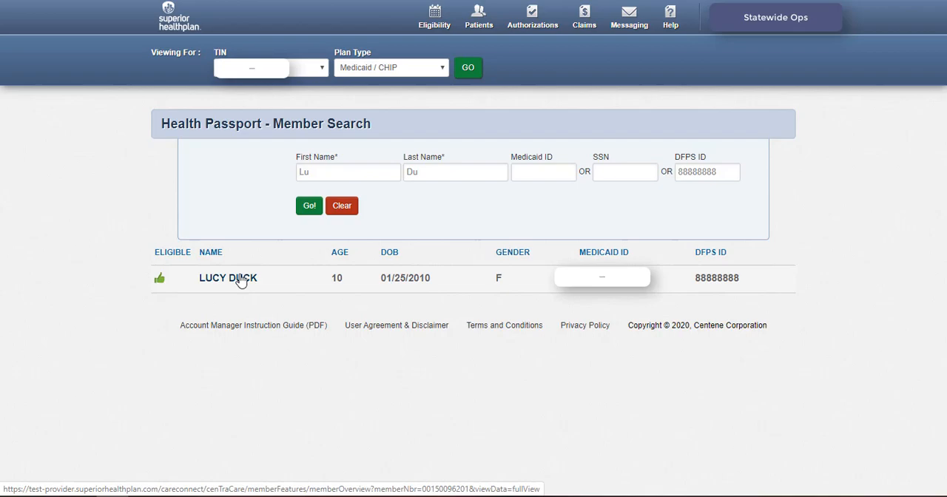
- Open the matching child's Health Passport face sheet and scroll through it
click(228, 277)
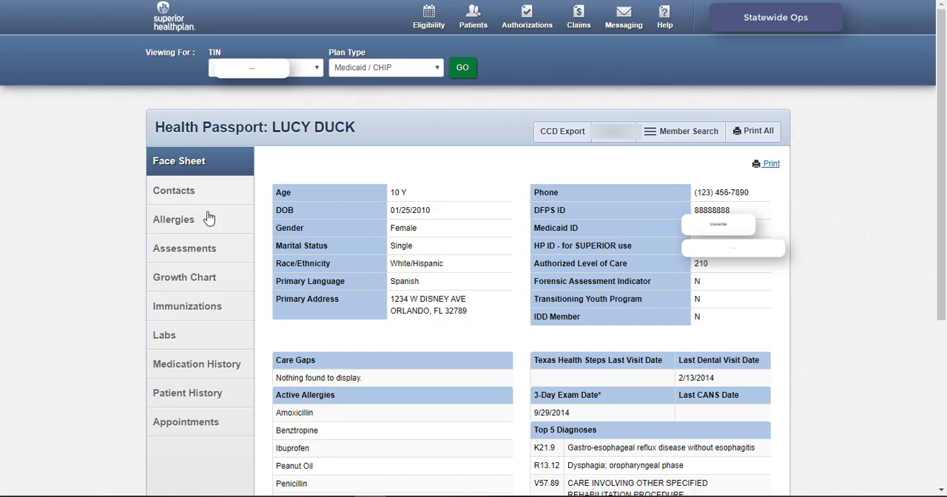
scroll(down, 3)
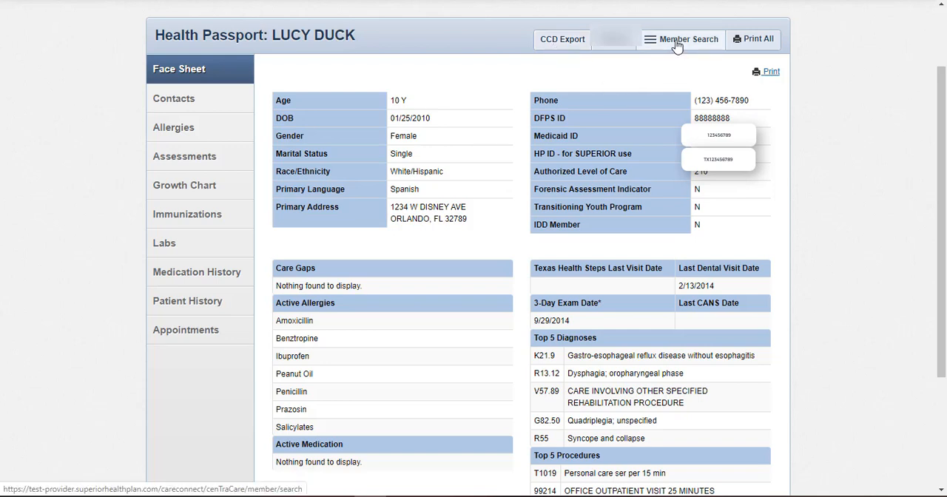
mouse_move(733, 46)
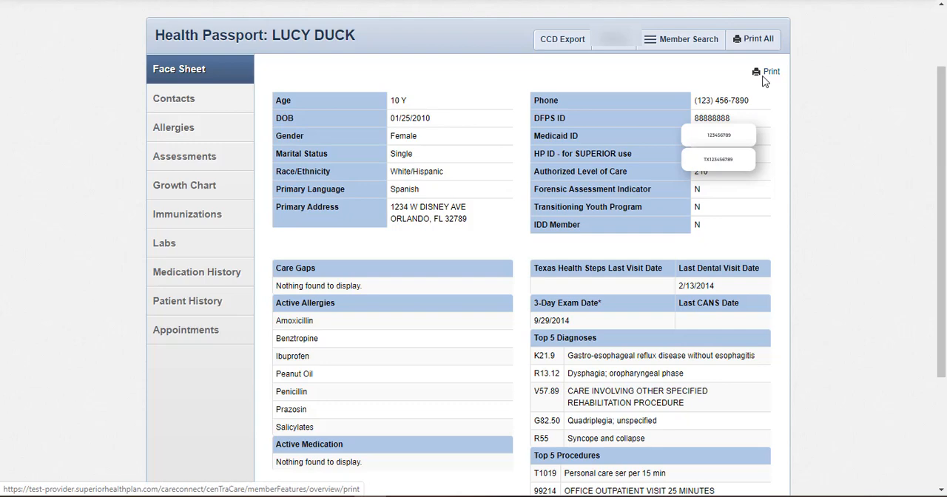
- List the PCP, medical consenters, caregiver and caseworkers from the Contacts menu
click(174, 98)
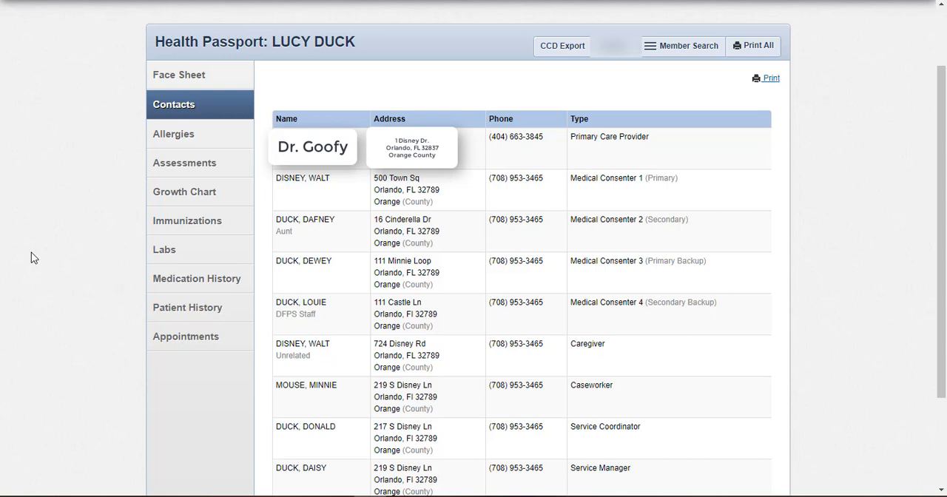
- List the Allergies profile and open the Benztropine allergy for viewing
click(174, 134)
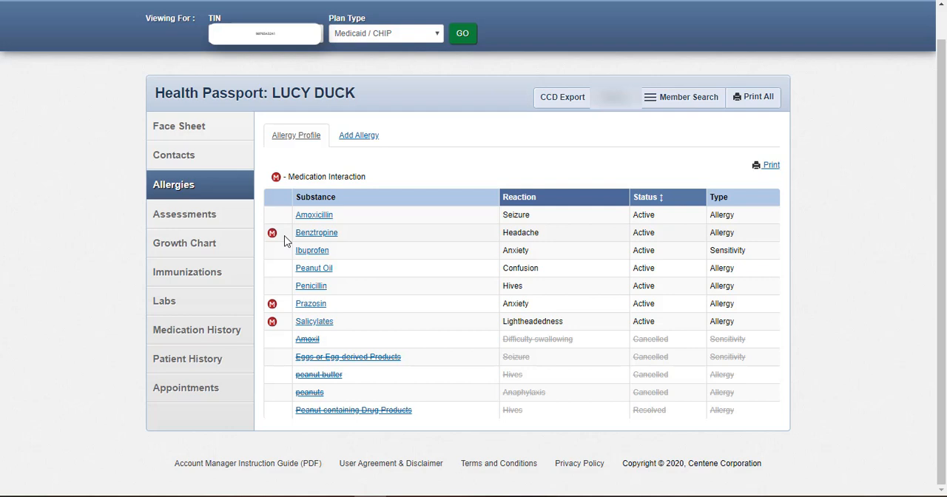
mouse_move(272, 232)
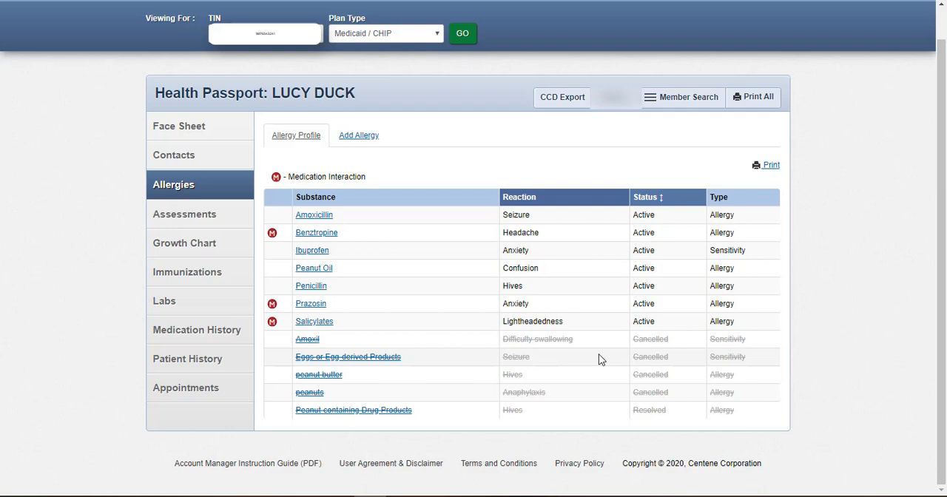
mouse_move(588, 364)
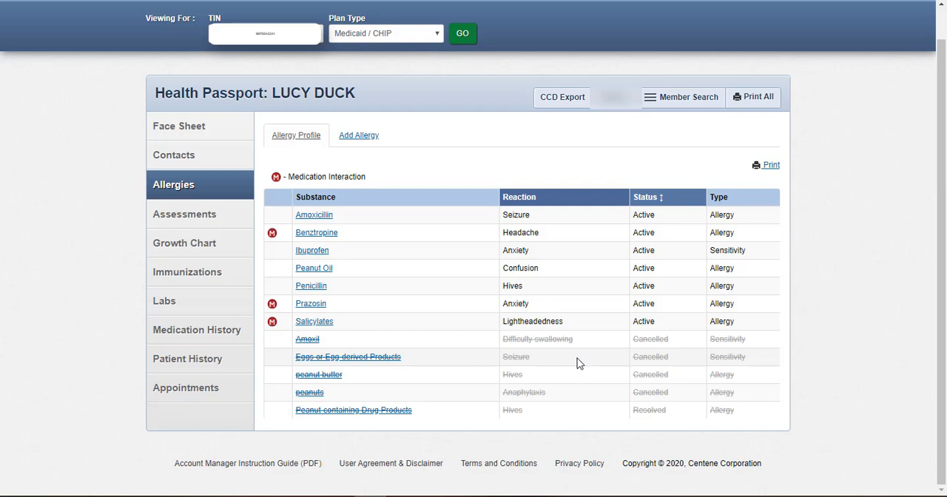
scroll(up, 3)
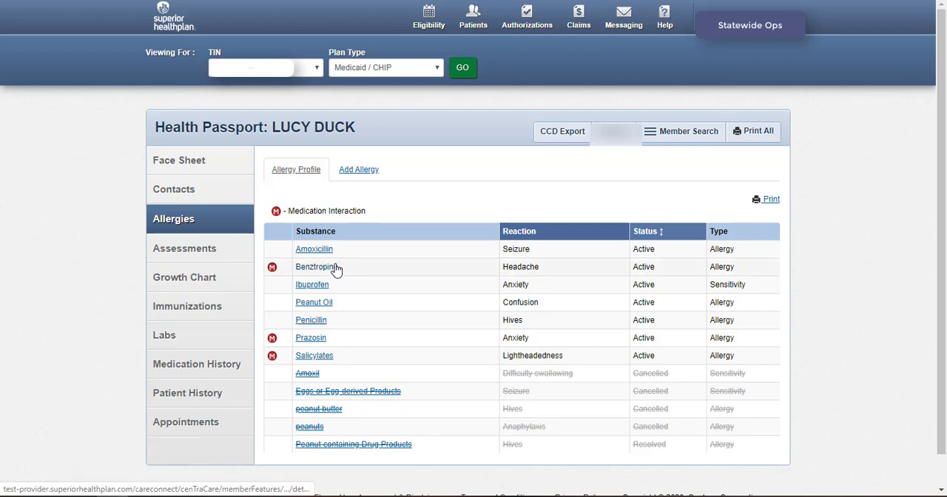
click(314, 266)
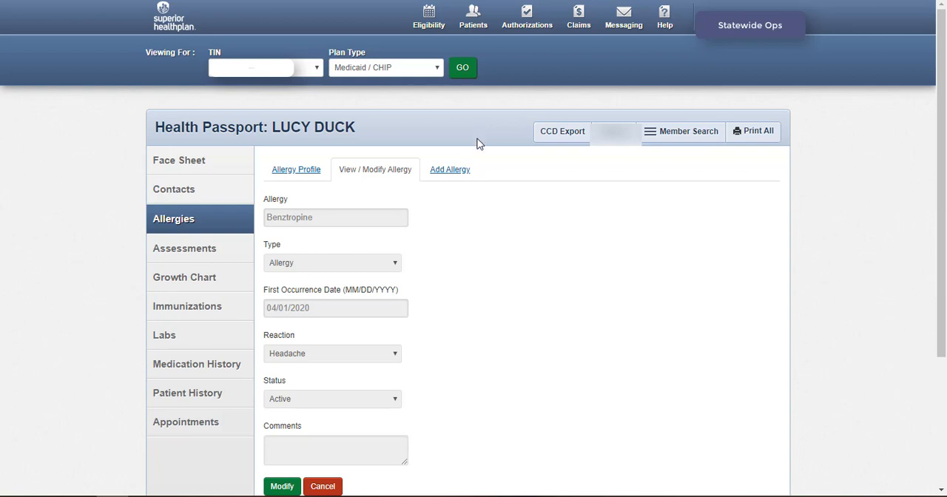
- Begin a Peanut-containing Drug Products allergy entry, then view previous Assessments
click(282, 486)
text(peanut)
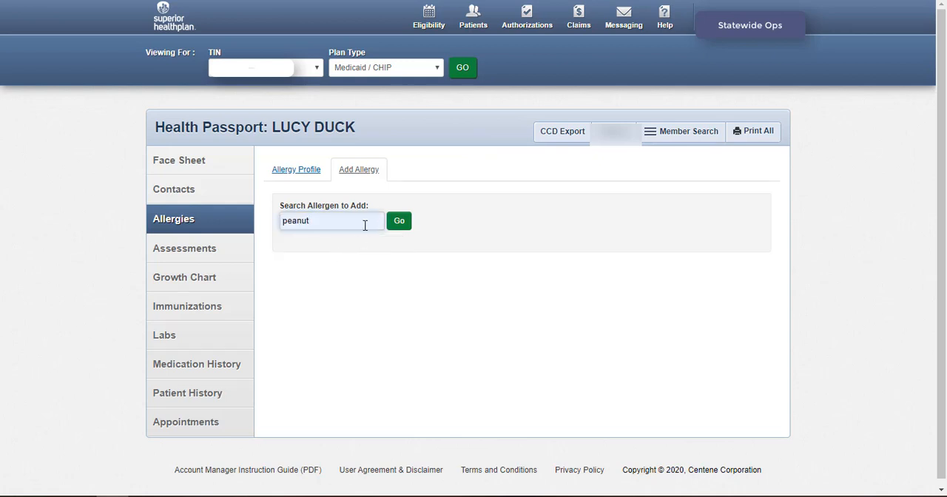
click(399, 220)
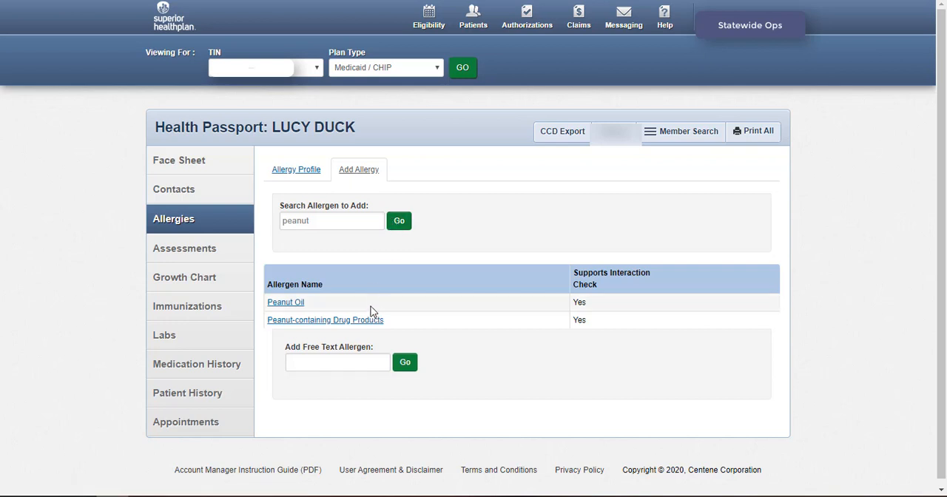
mouse_move(372, 311)
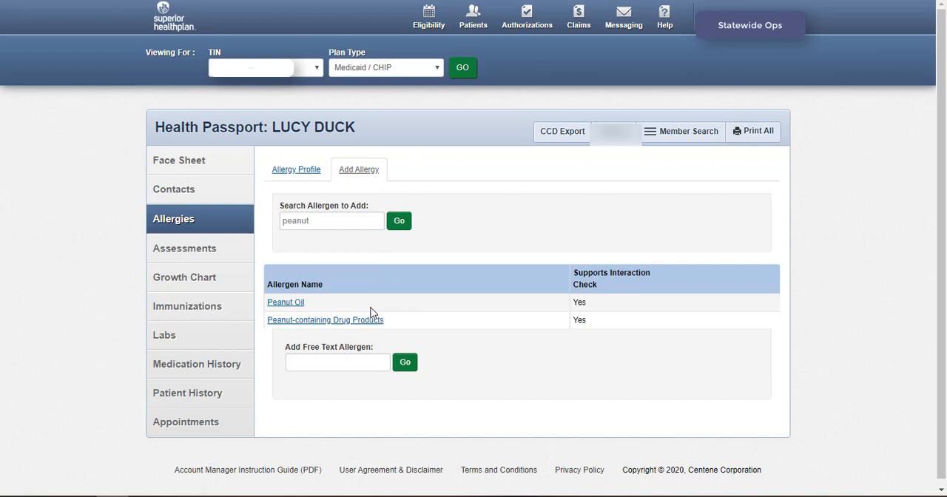
mouse_move(384, 369)
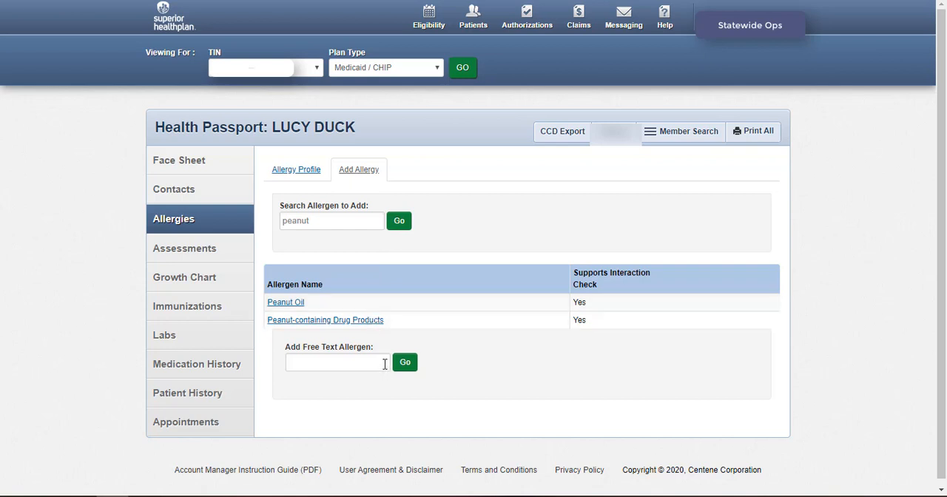
mouse_move(370, 347)
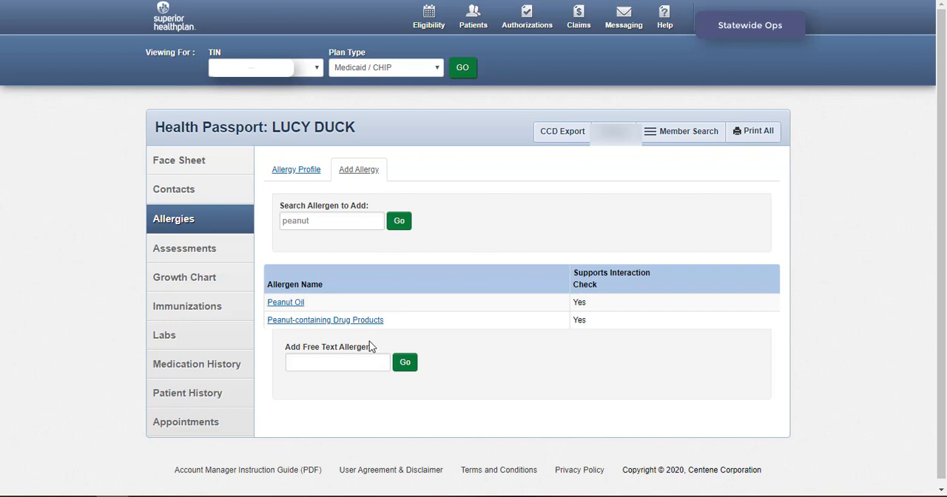
click(325, 320)
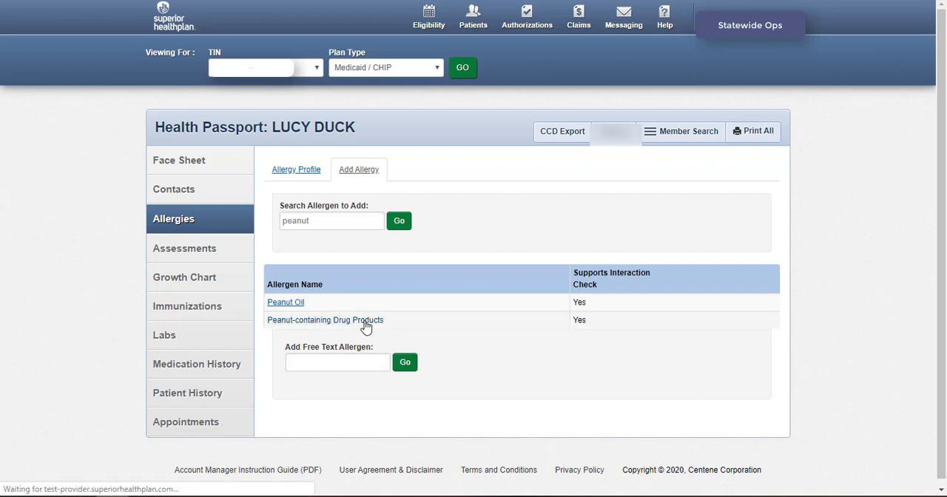
click(324, 320)
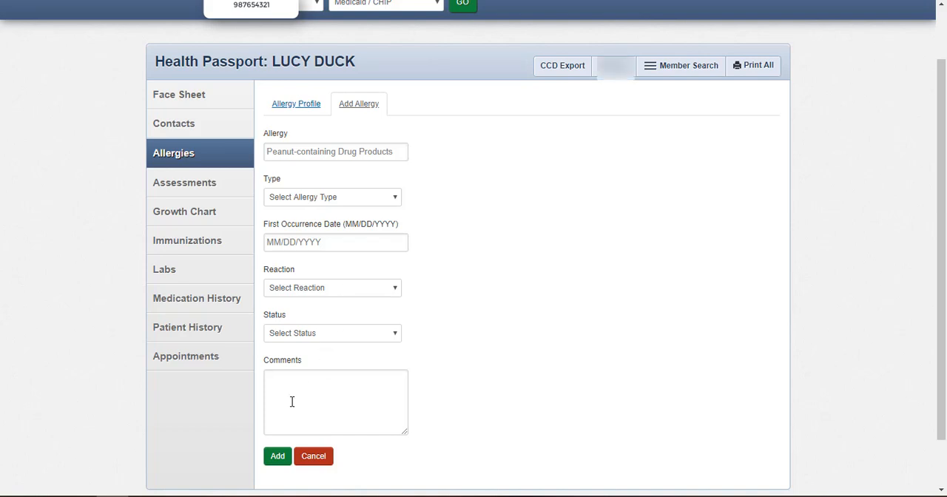
mouse_move(291, 399)
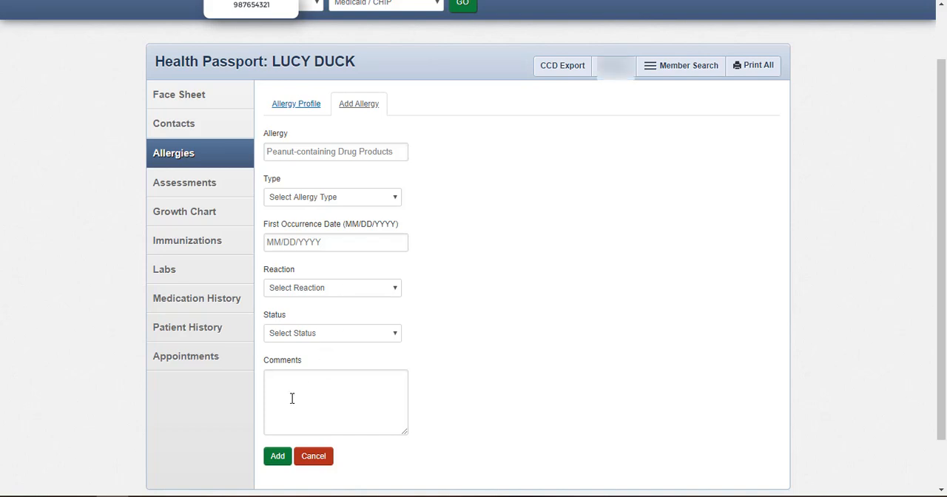
click(185, 183)
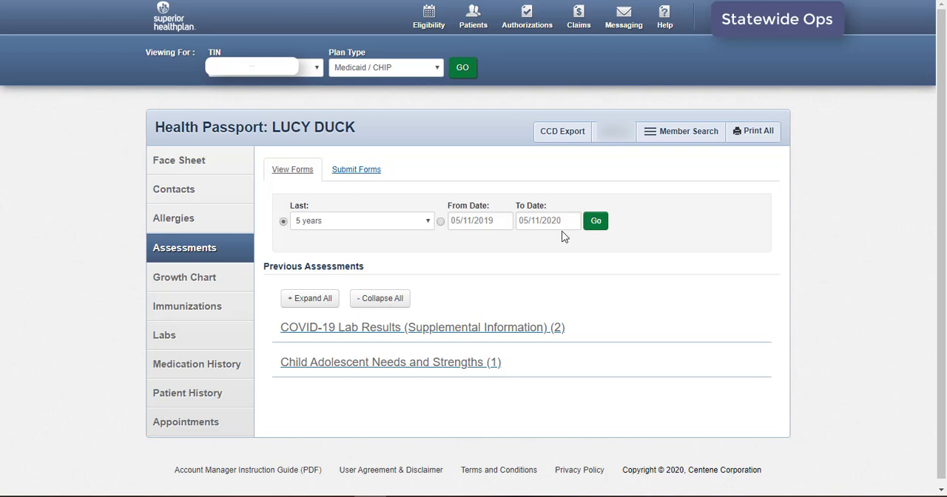
mouse_move(562, 242)
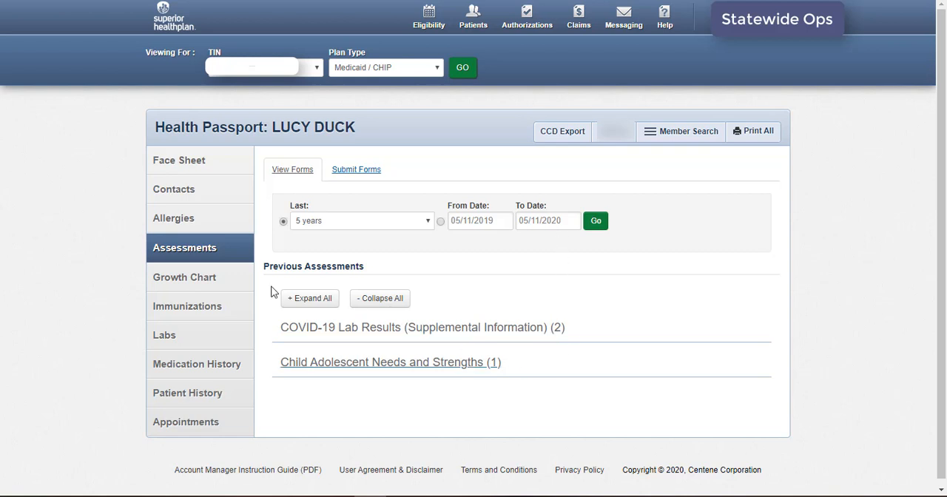
click(309, 298)
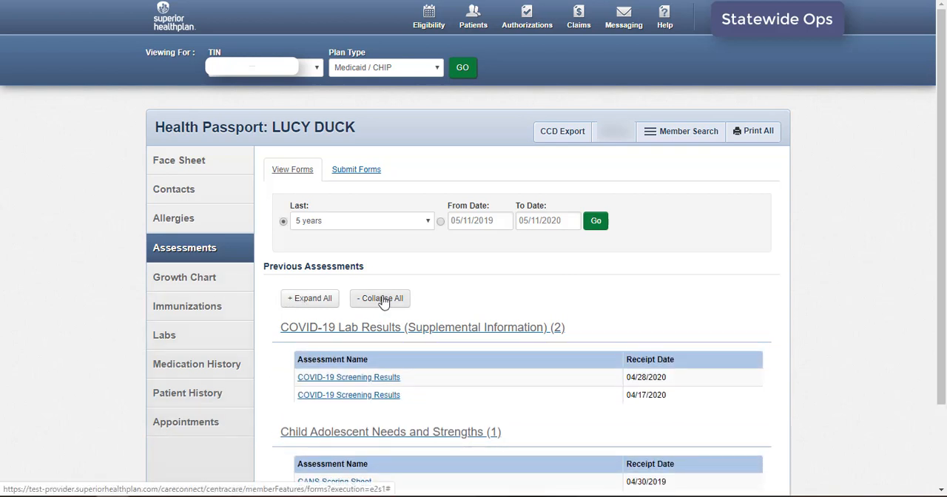
click(379, 298)
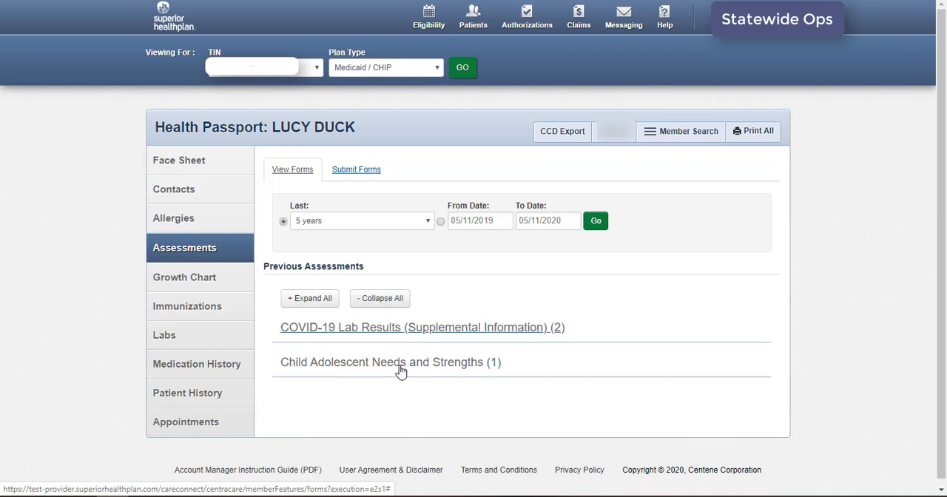
click(390, 362)
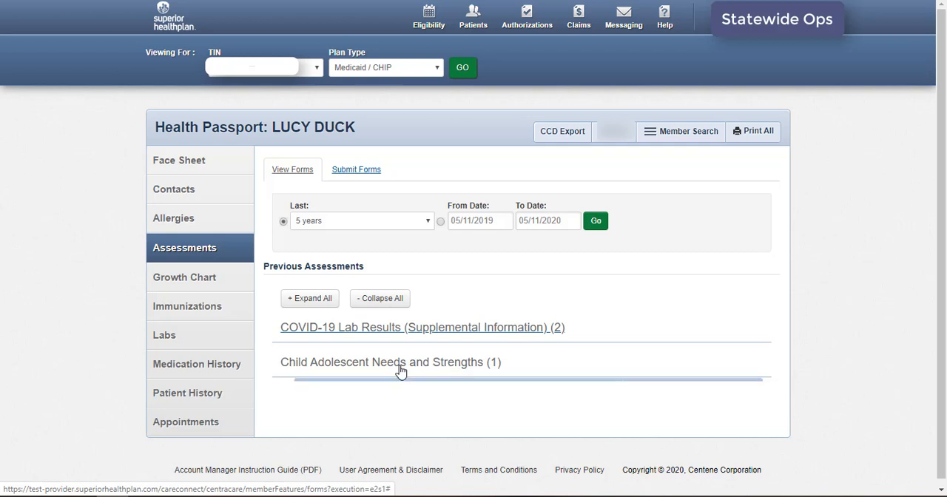
click(390, 361)
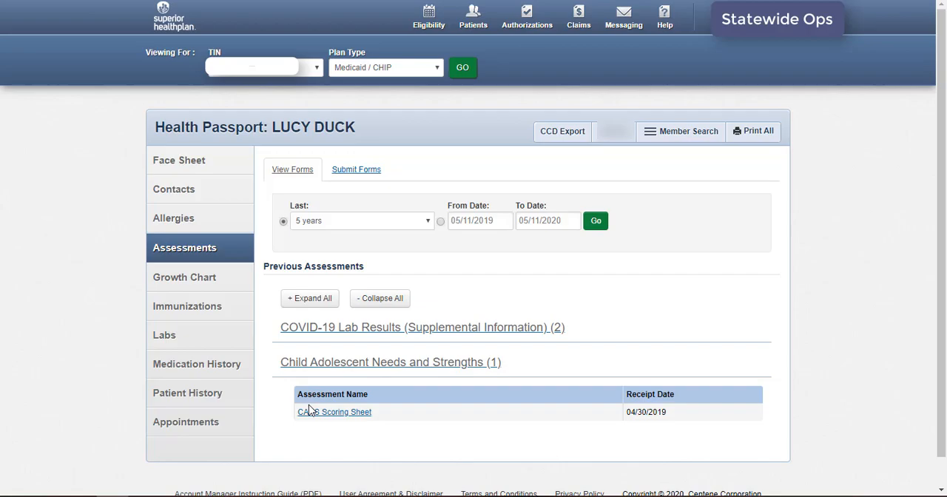
click(333, 412)
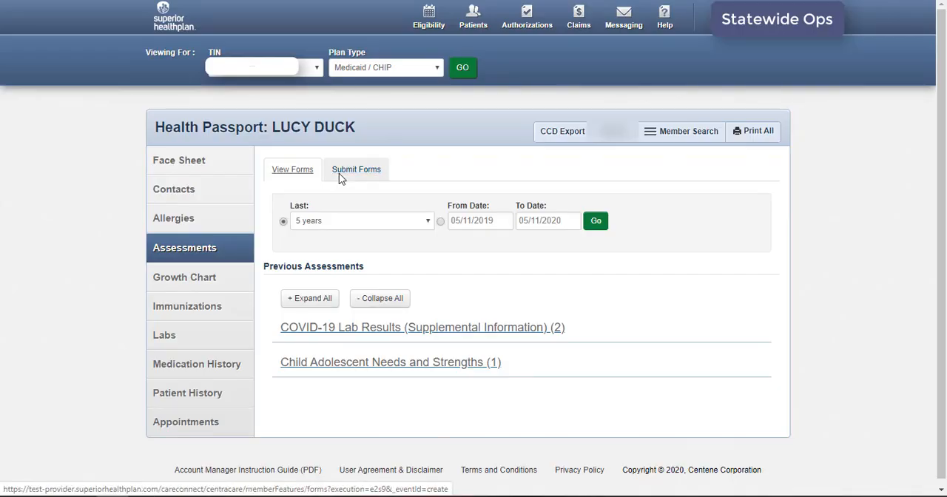
click(356, 170)
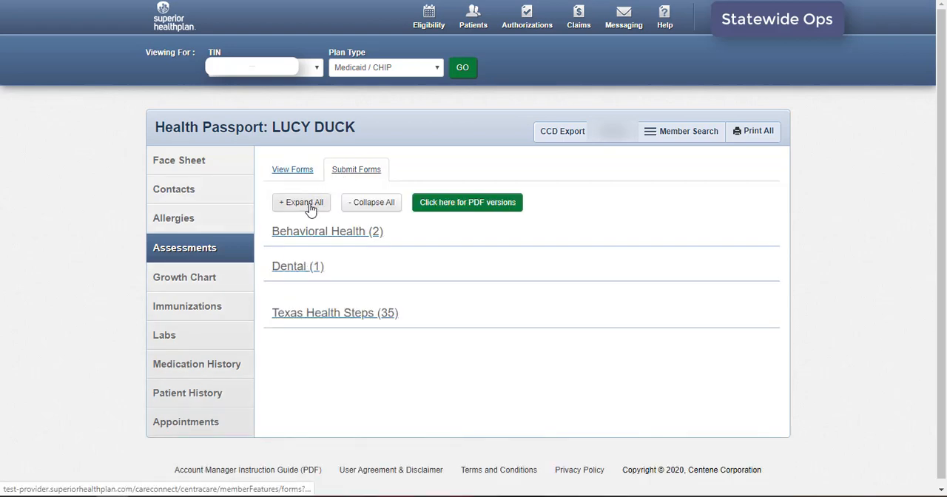
- Expand all Submit Forms categories: Behavioral Health, Dental and Texas Health Steps
click(301, 202)
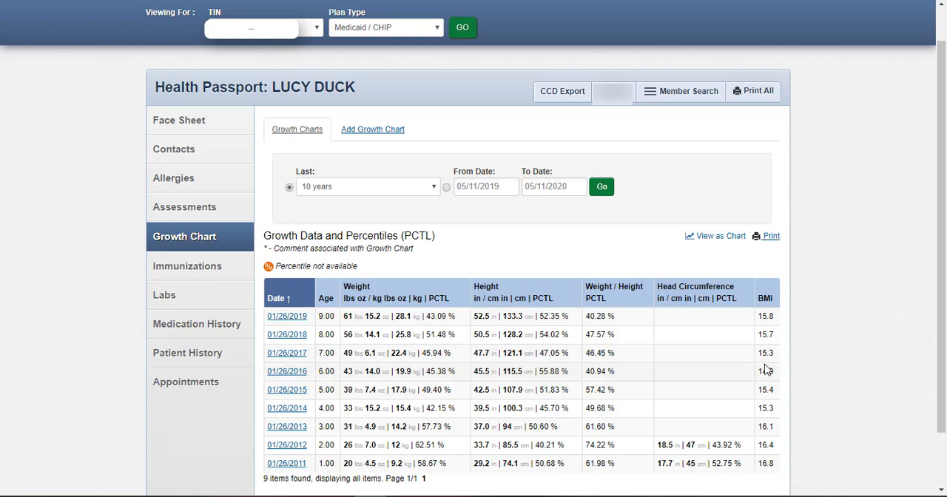
mouse_move(767, 372)
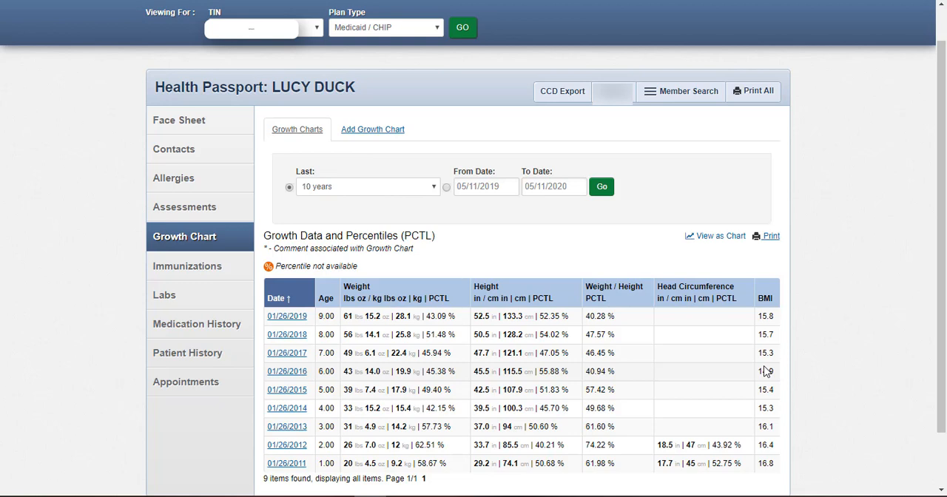
mouse_move(762, 371)
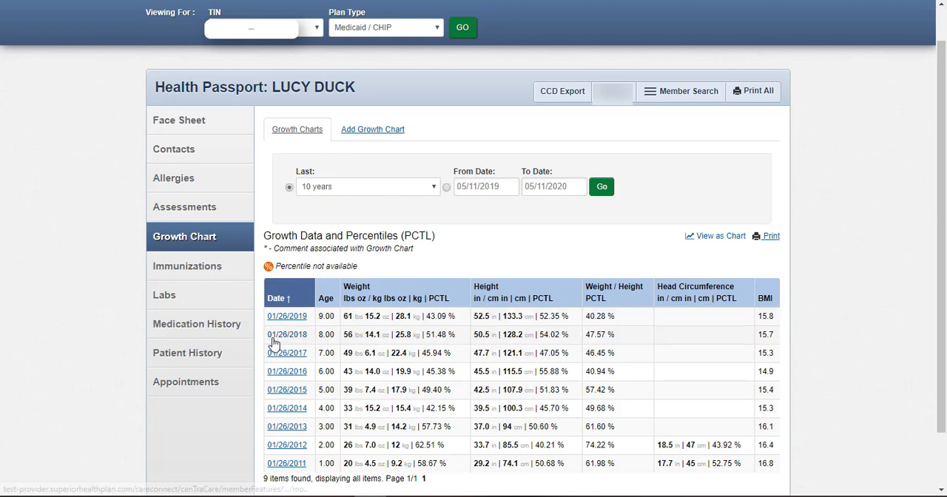
click(287, 334)
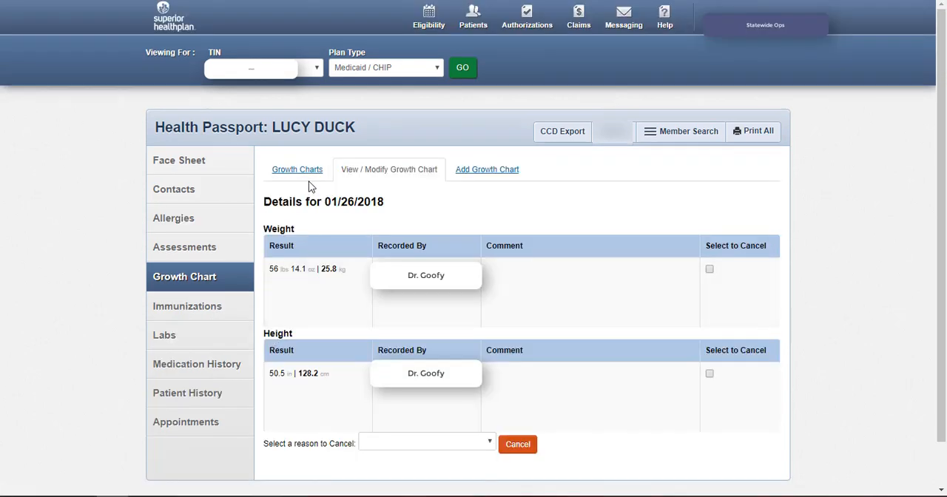
click(297, 169)
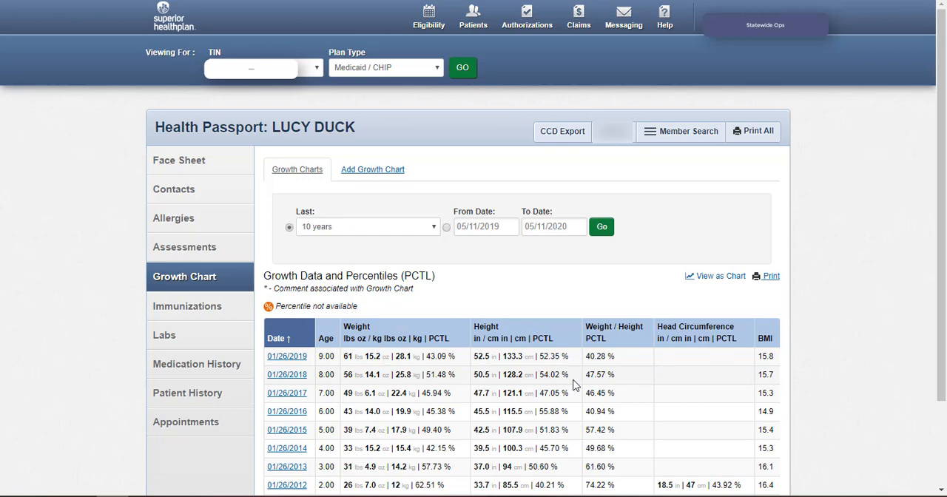
mouse_move(727, 301)
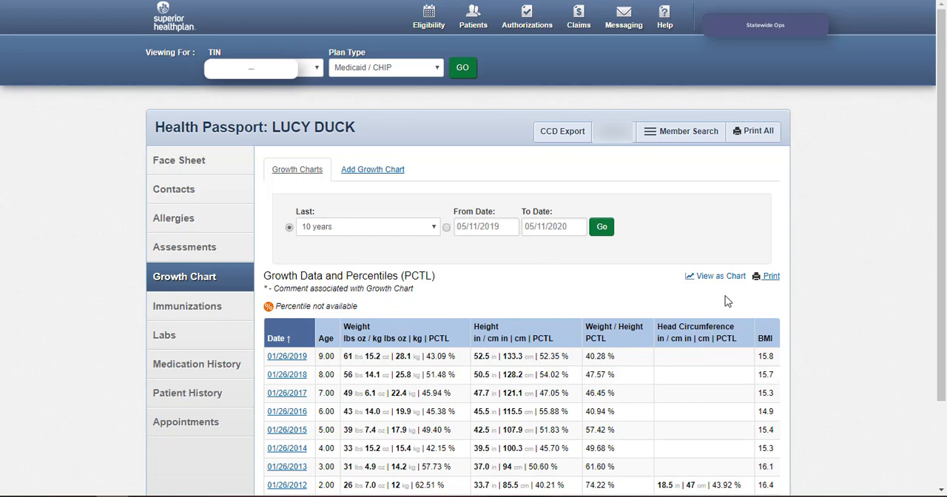
- Open the Growth Charts popup plotting stature-for-age percentiles
click(715, 276)
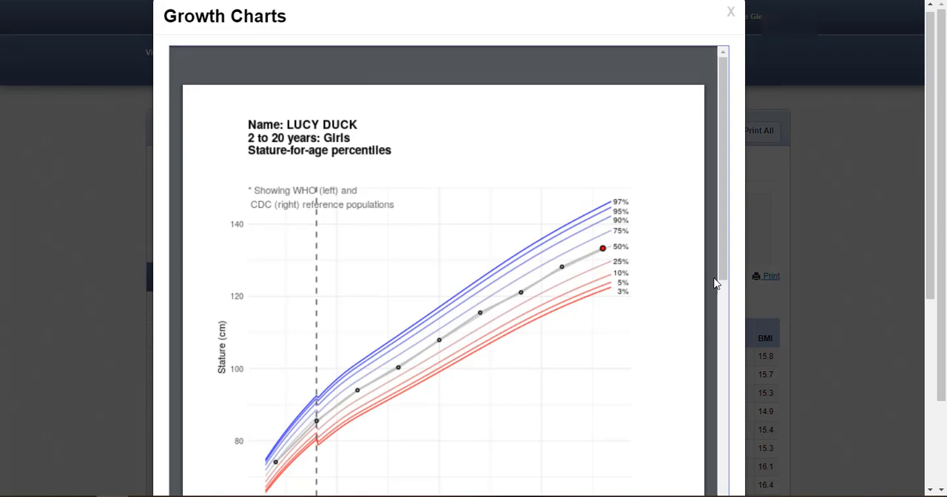
mouse_move(691, 231)
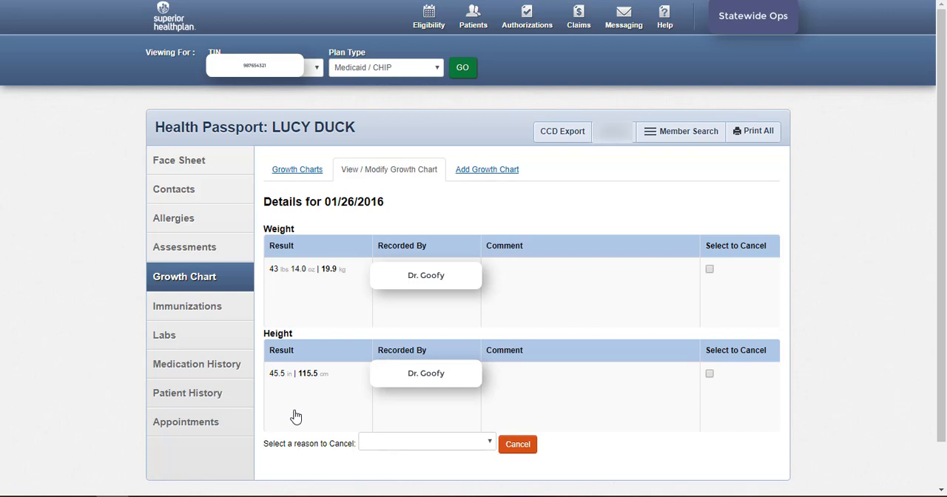
mouse_move(467, 353)
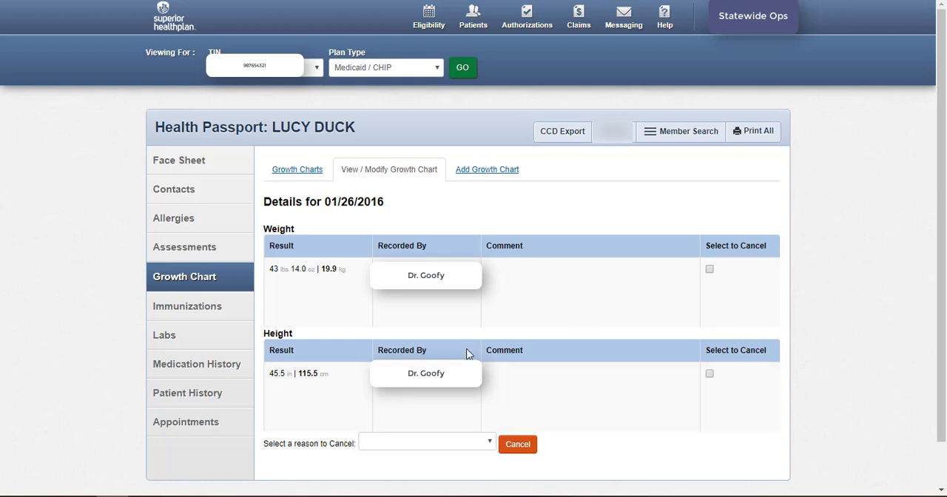
- Try the Select to Cancel checkbox on the 01/26/2016 height entry
click(708, 373)
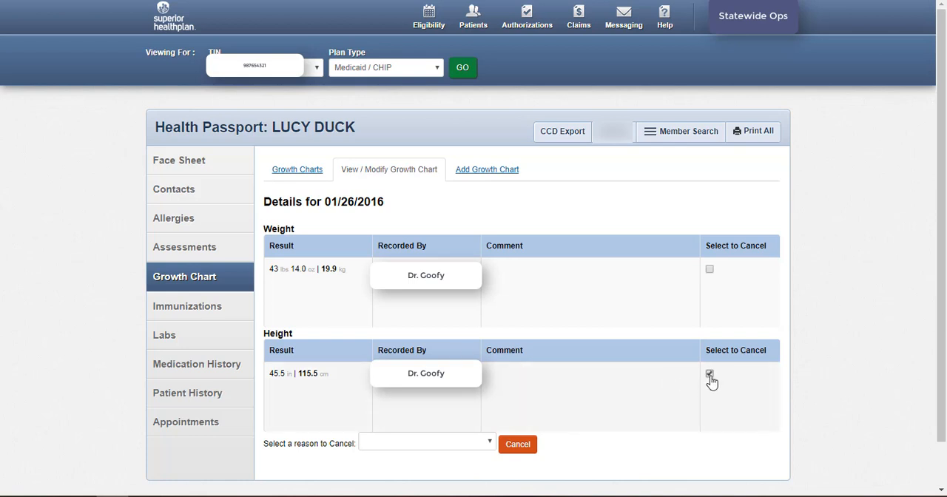
click(709, 373)
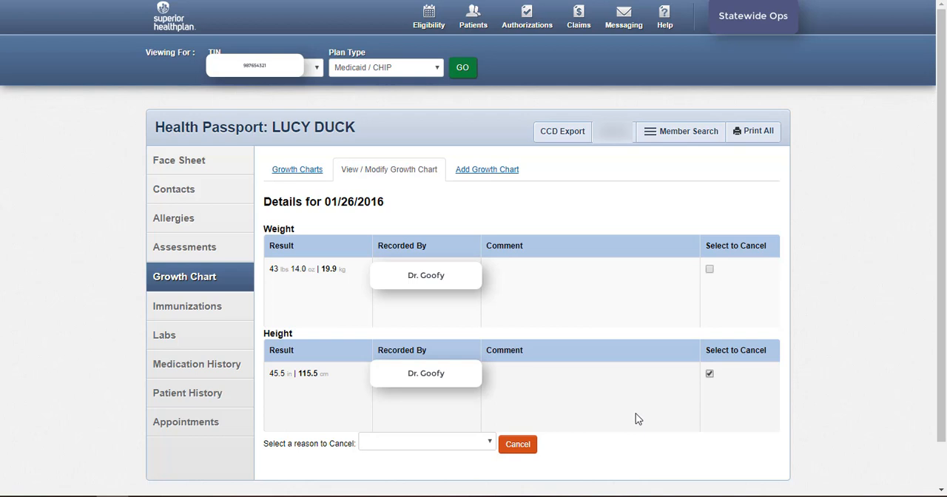
click(427, 441)
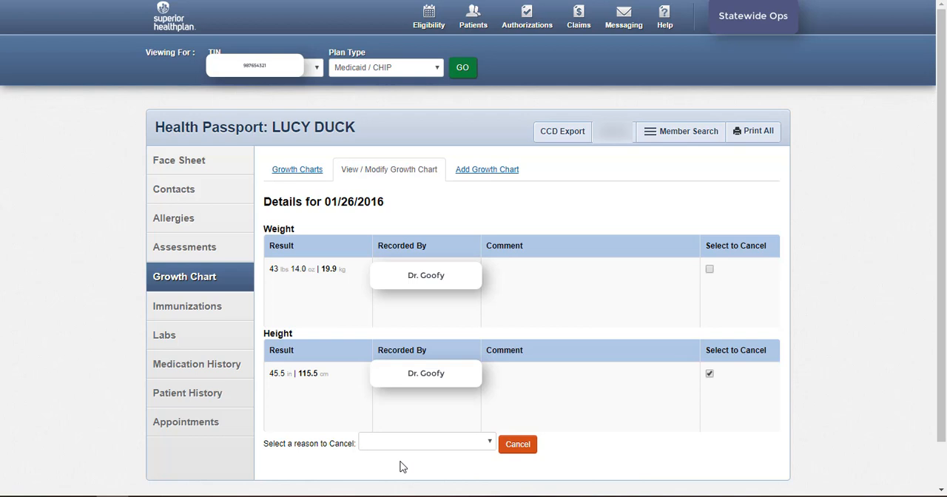
click(486, 170)
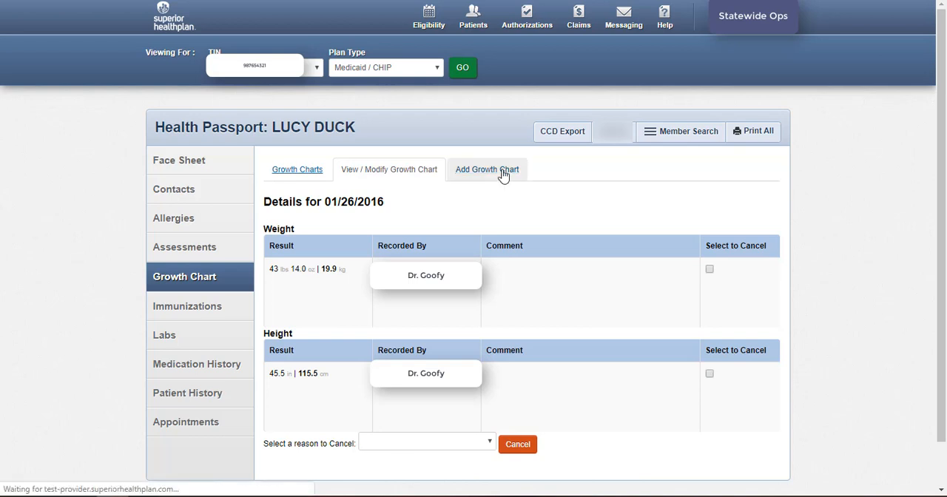
- Look over the Add Growth Chart form before reaching the Immunizations list
click(486, 169)
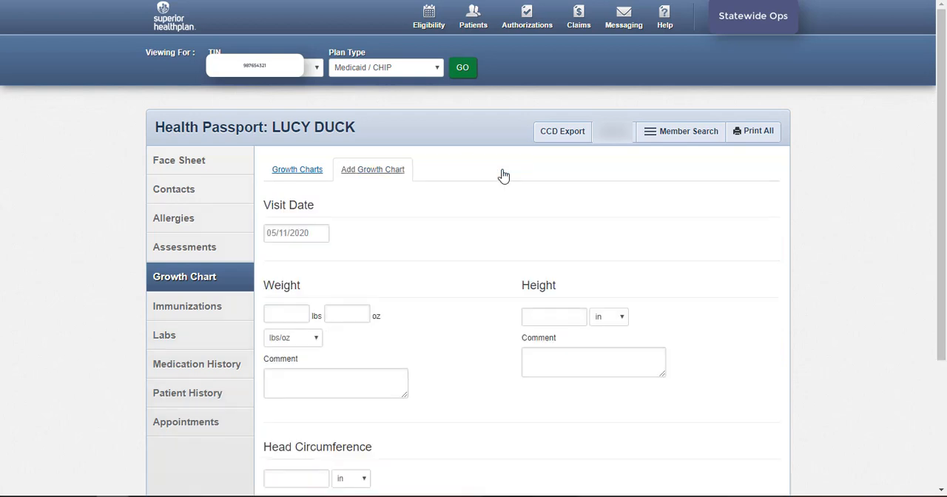
mouse_move(487, 238)
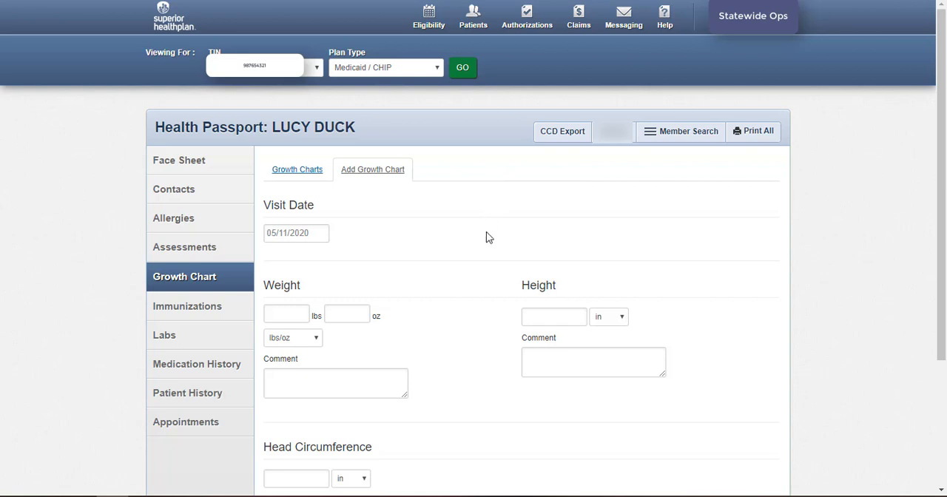
scroll(down, 3)
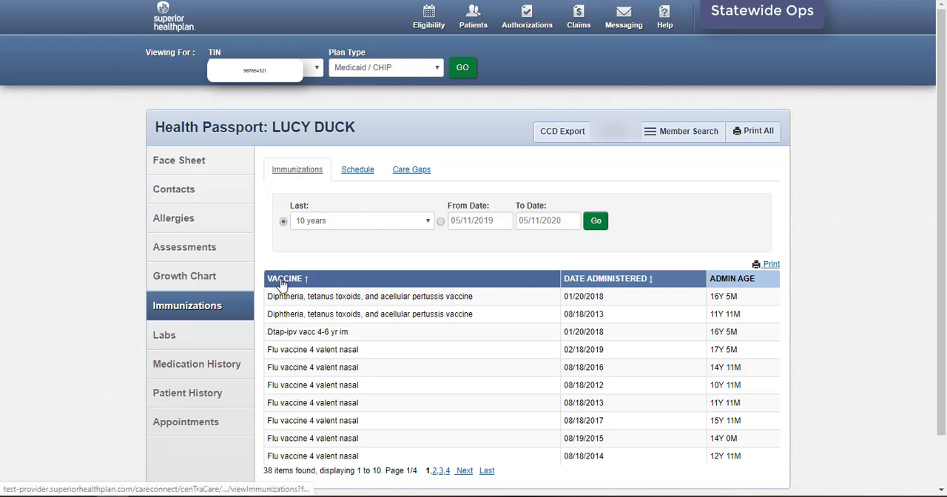
- Sort immunizations by vaccine in reverse, view Schedule and Care Gaps, then open Labs
click(285, 278)
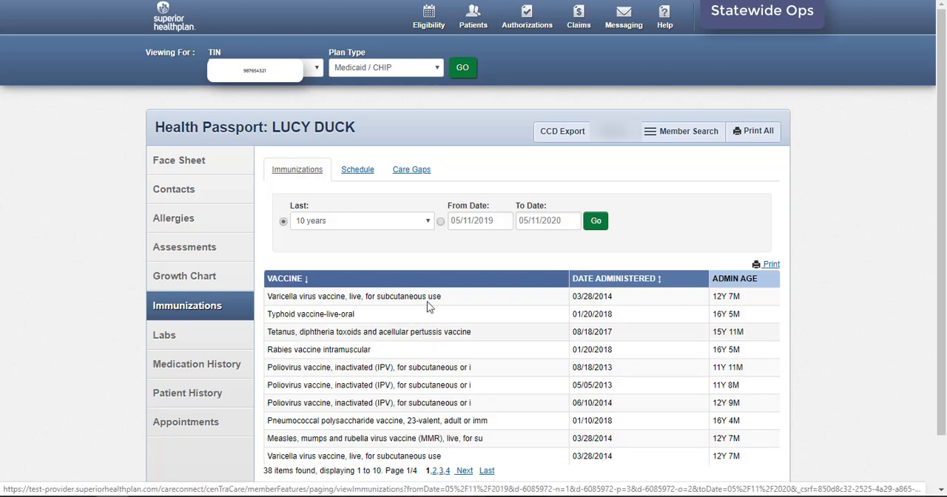
click(357, 169)
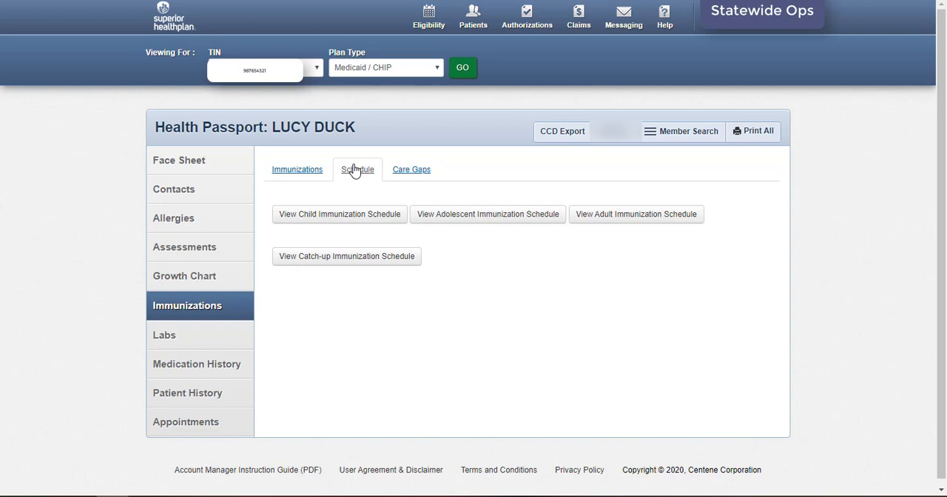
click(411, 170)
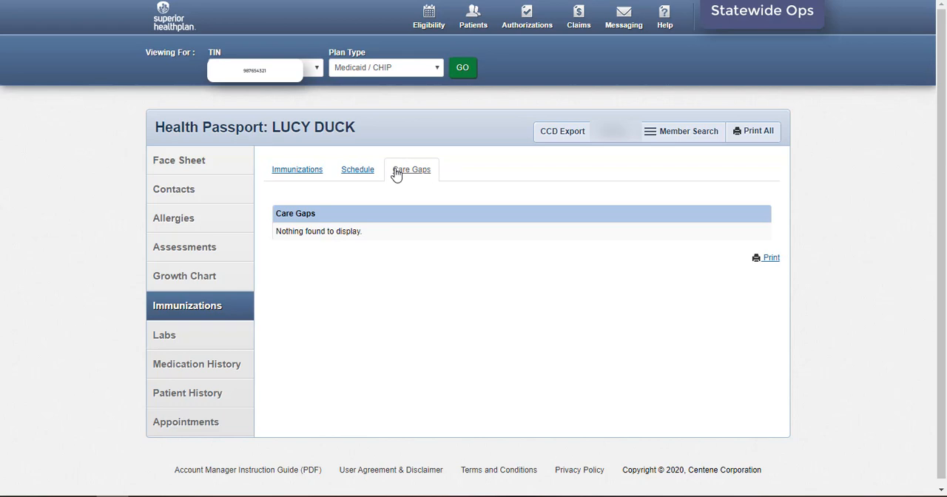
click(164, 334)
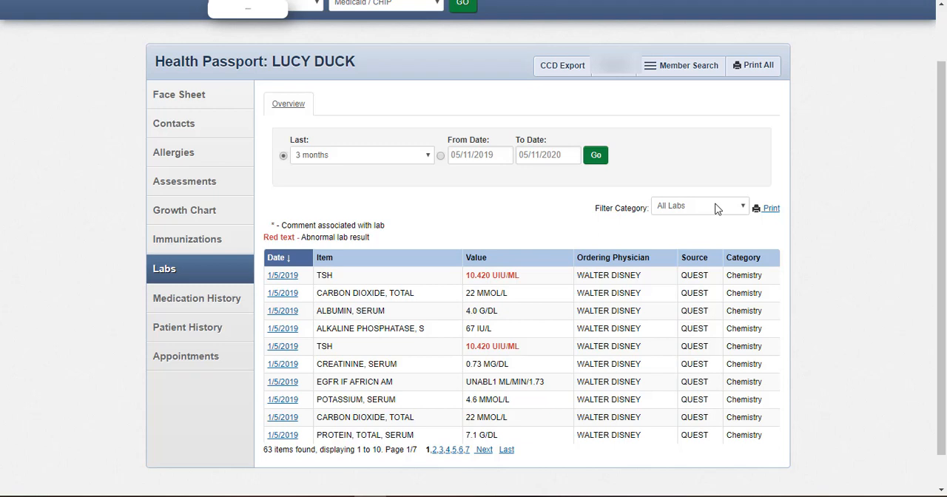
- Filter labs by category, view the 1/5/2019 carbon dioxide result, then open Medication History
click(699, 206)
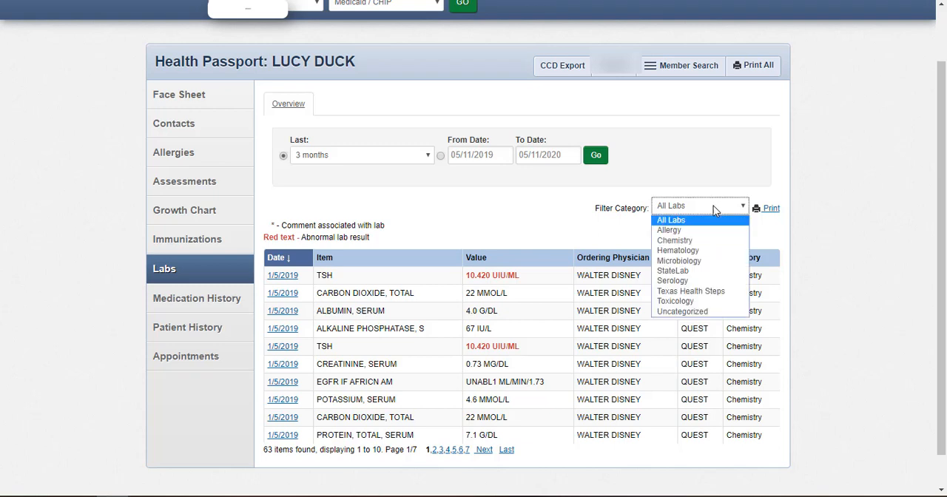
click(699, 206)
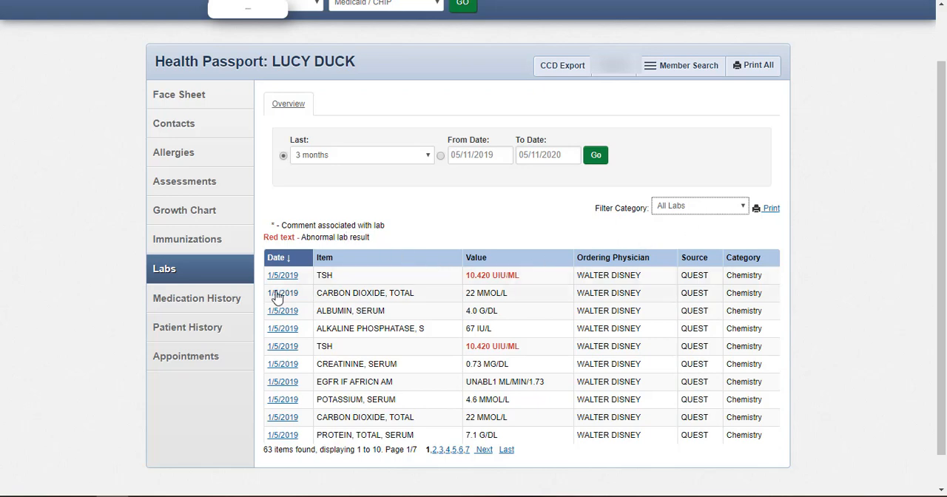
click(281, 292)
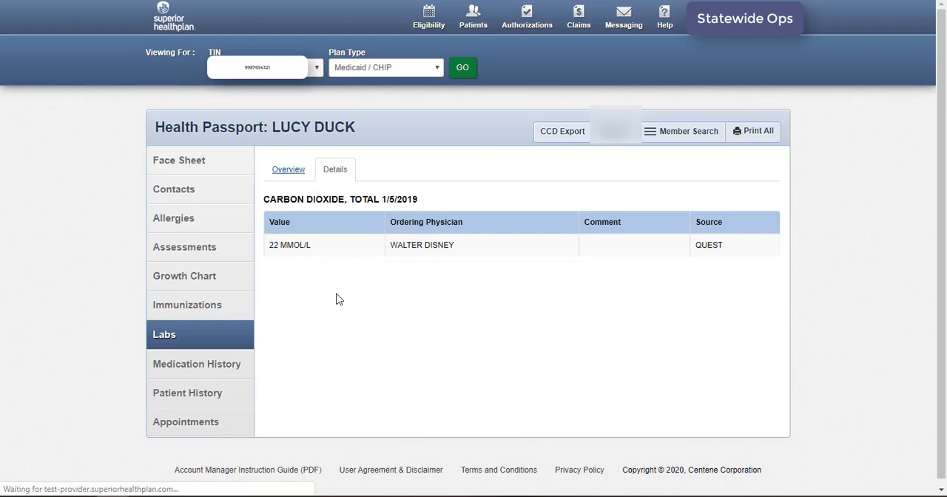
click(288, 170)
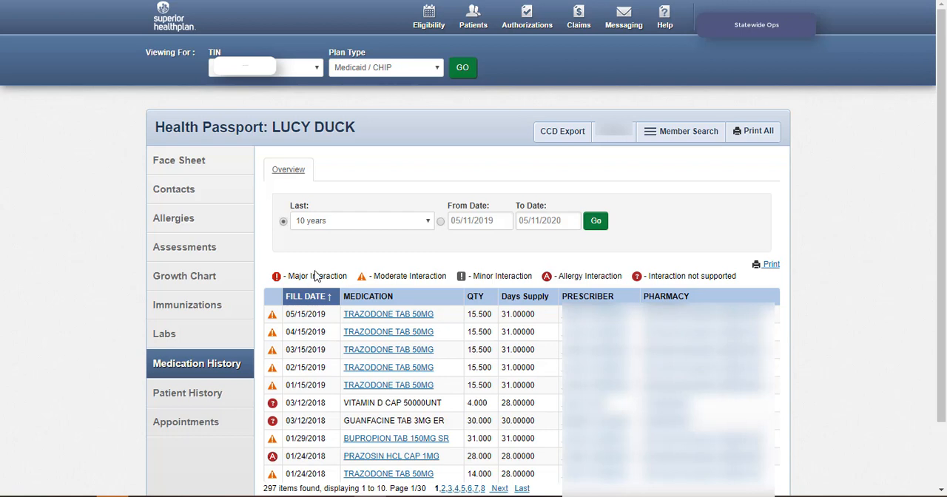
mouse_move(363, 285)
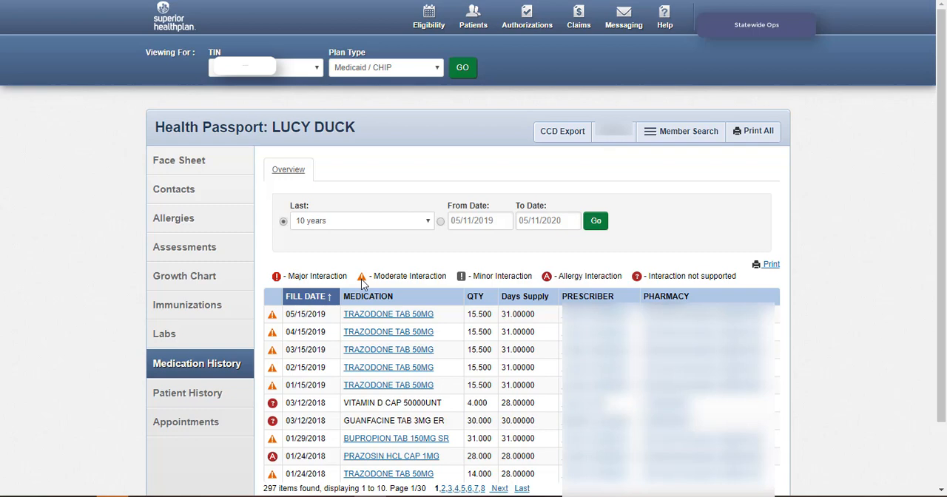
click(272, 314)
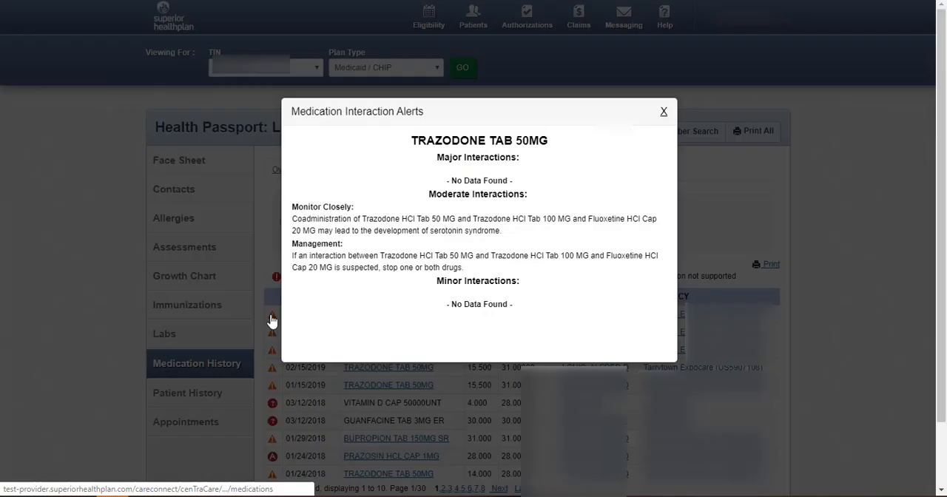
mouse_move(607, 145)
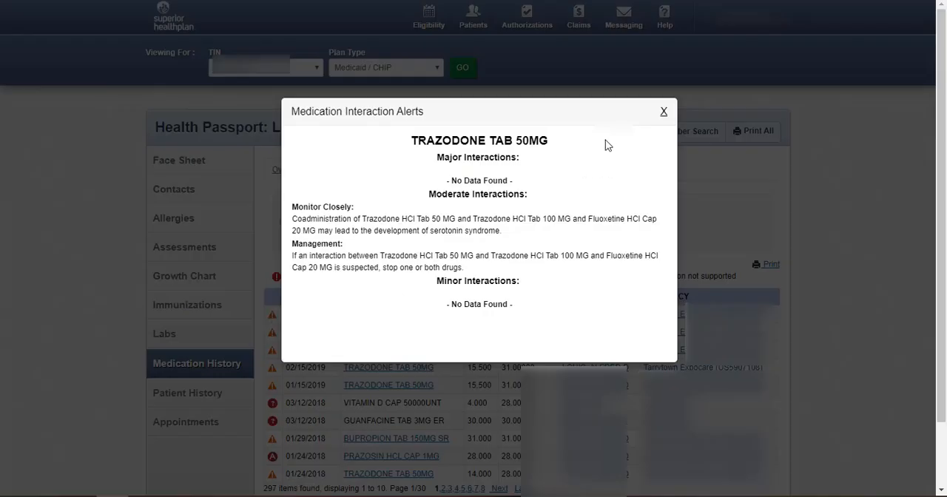
click(663, 112)
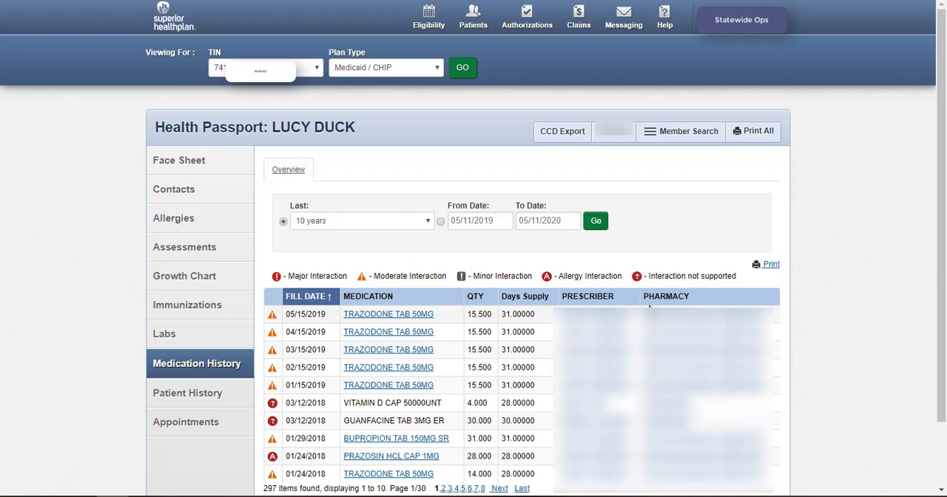
mouse_move(446, 328)
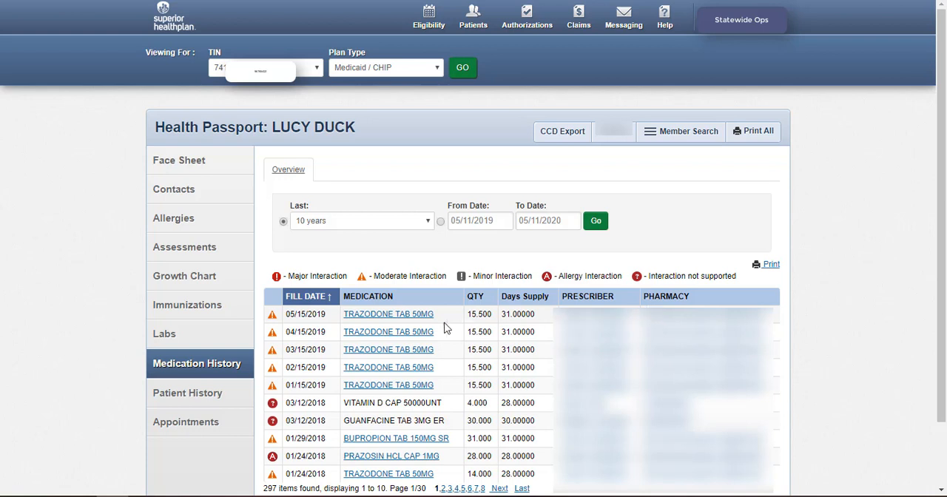
click(388, 331)
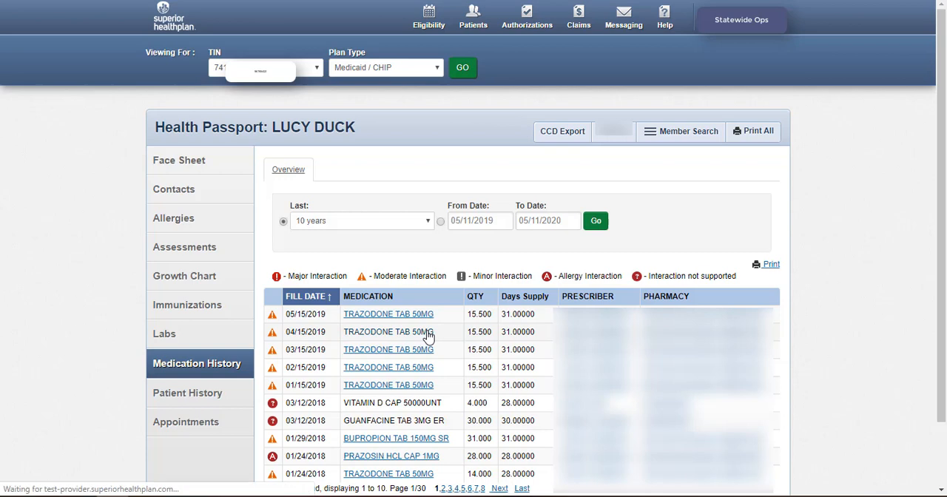
click(187, 393)
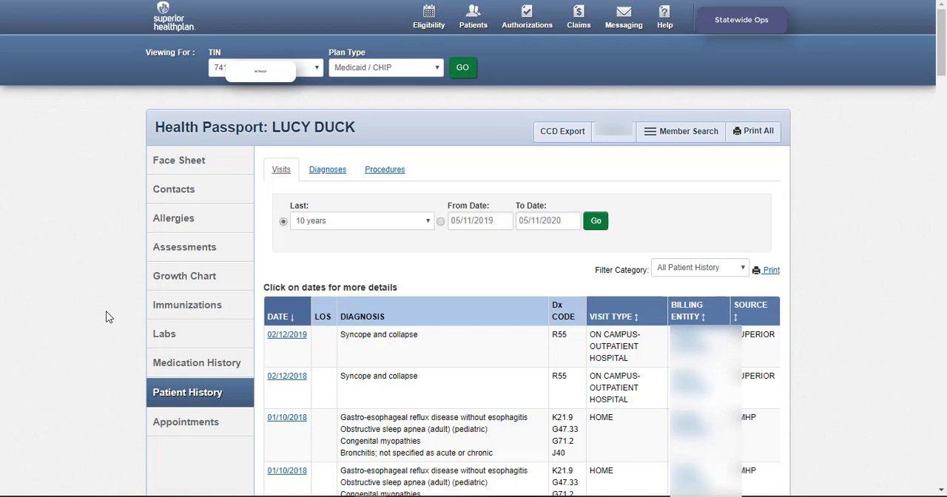
- View and close the 02/12/2018 visit details in the Patient History visits list
click(287, 376)
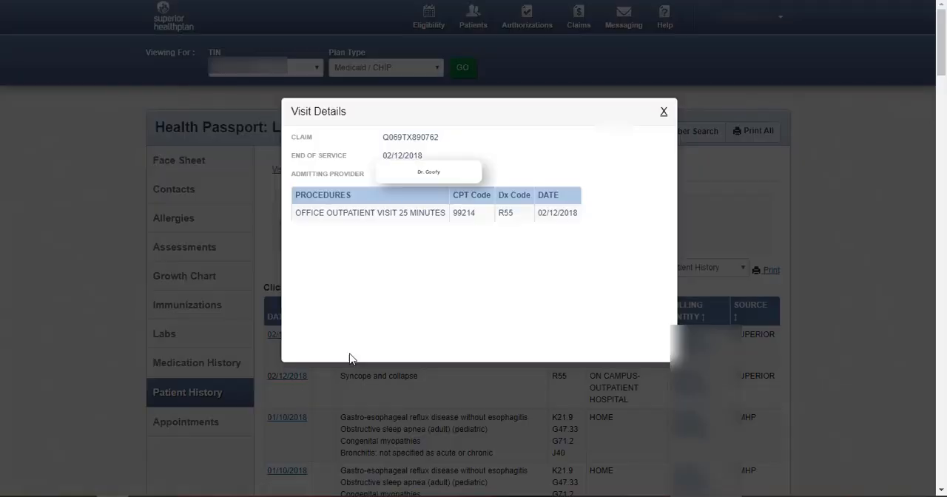
click(664, 111)
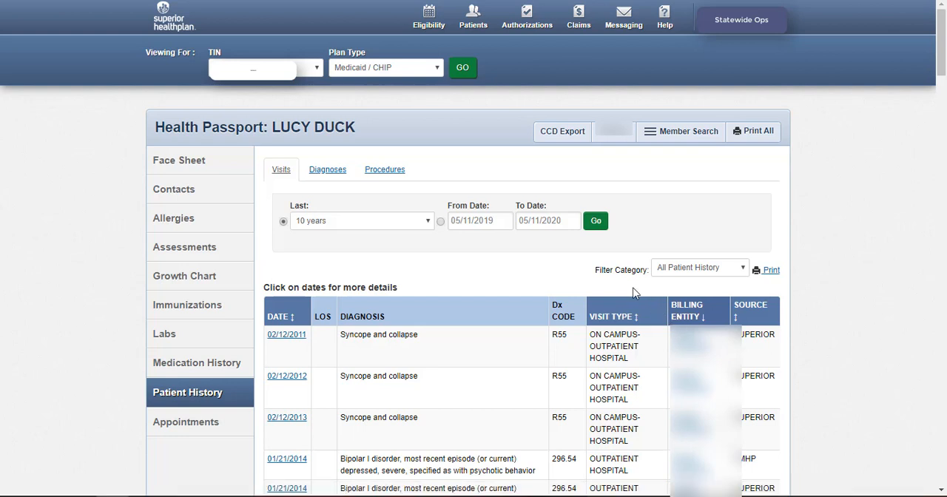
click(327, 170)
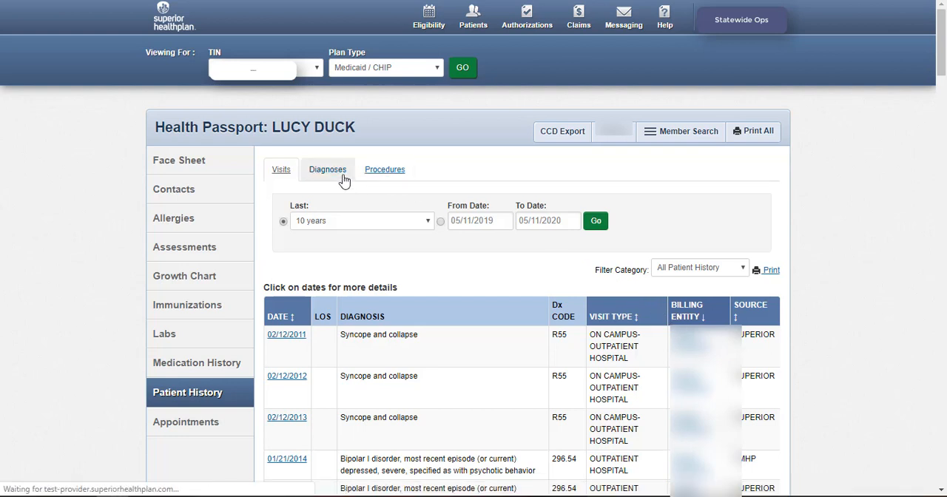
- On Diagnoses, view and close the 02/12/2011 visit details, keeping the All Patient History filter
click(326, 170)
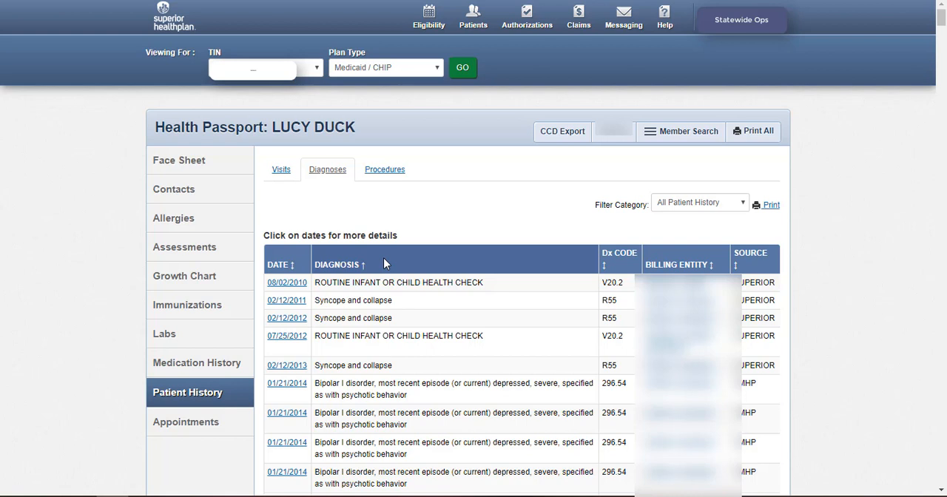
mouse_move(261, 310)
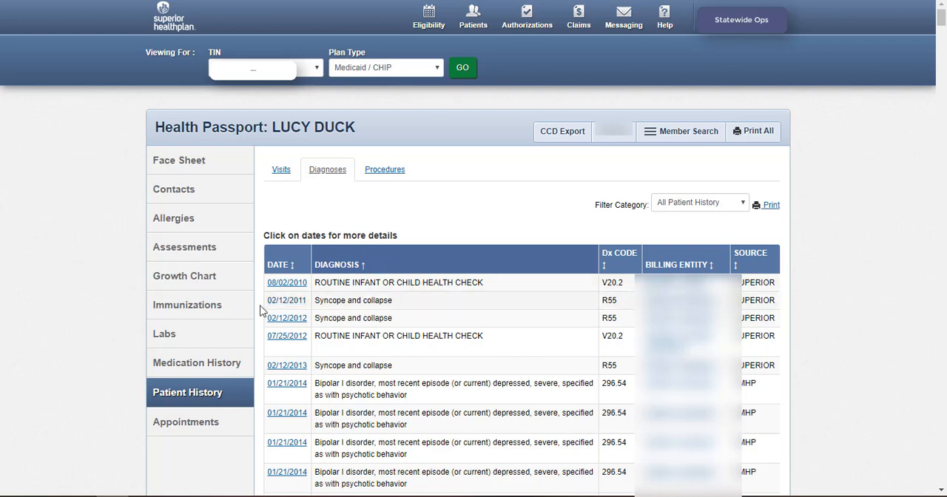
click(287, 299)
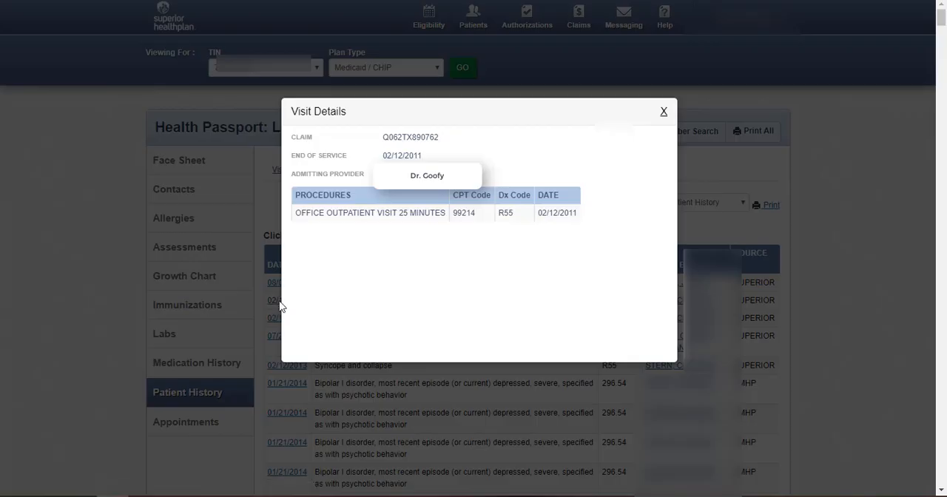
click(663, 111)
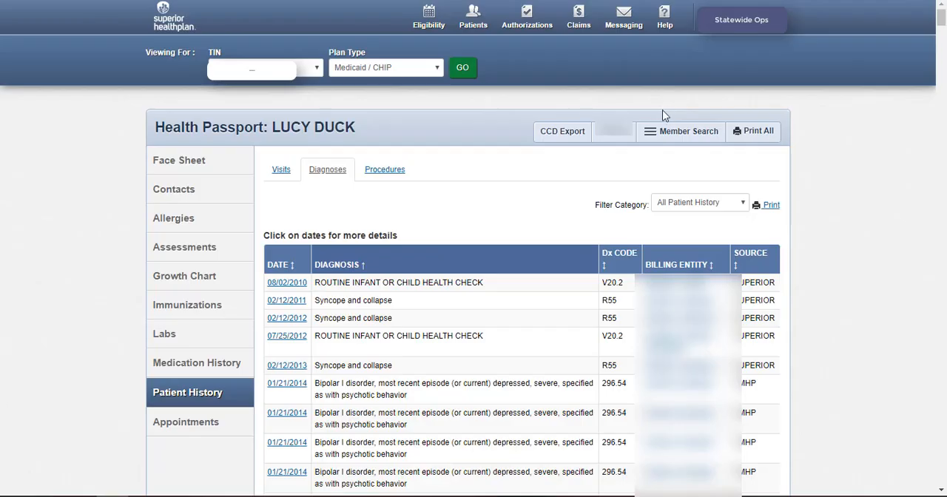
mouse_move(658, 121)
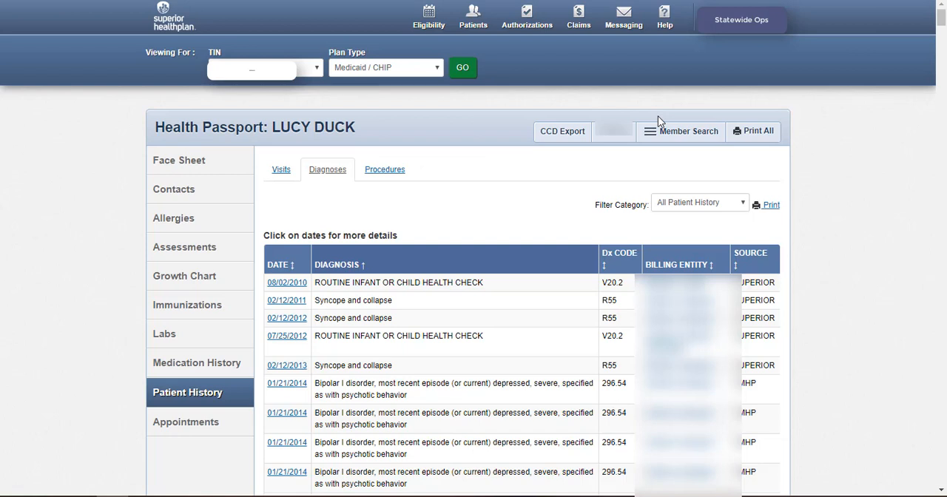
mouse_move(665, 200)
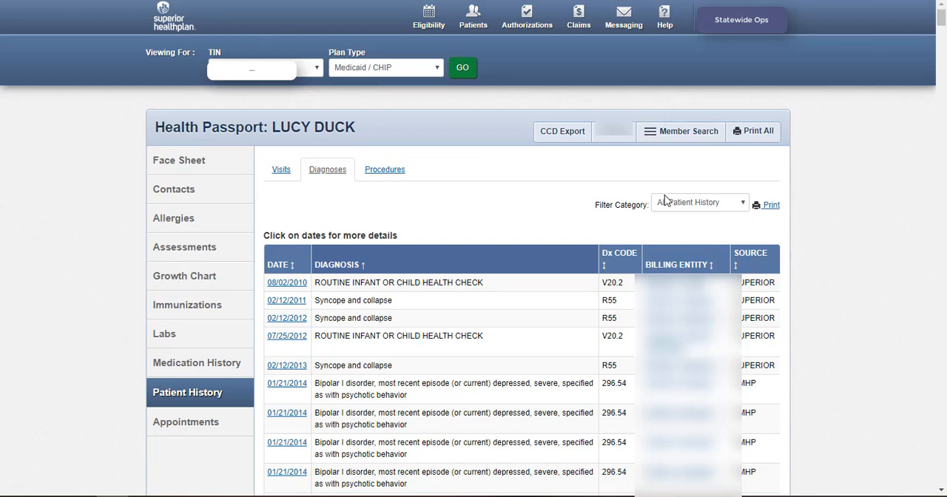
click(699, 202)
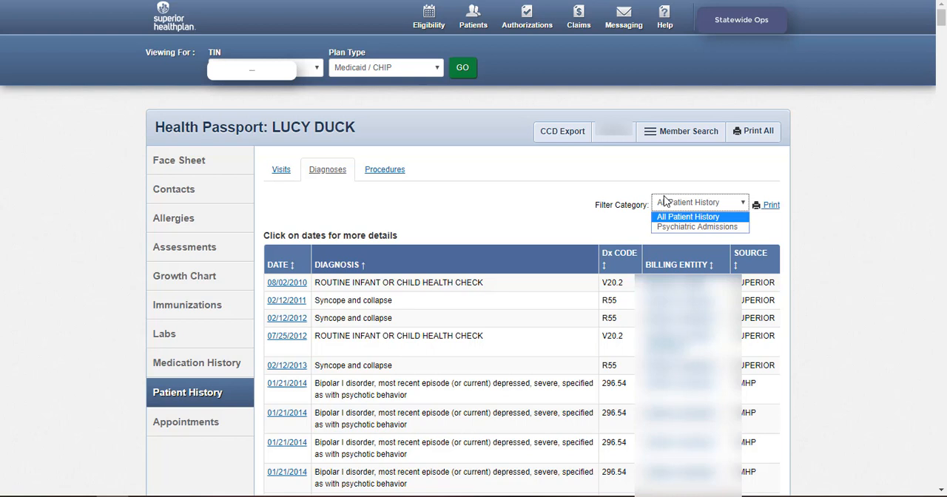
click(687, 216)
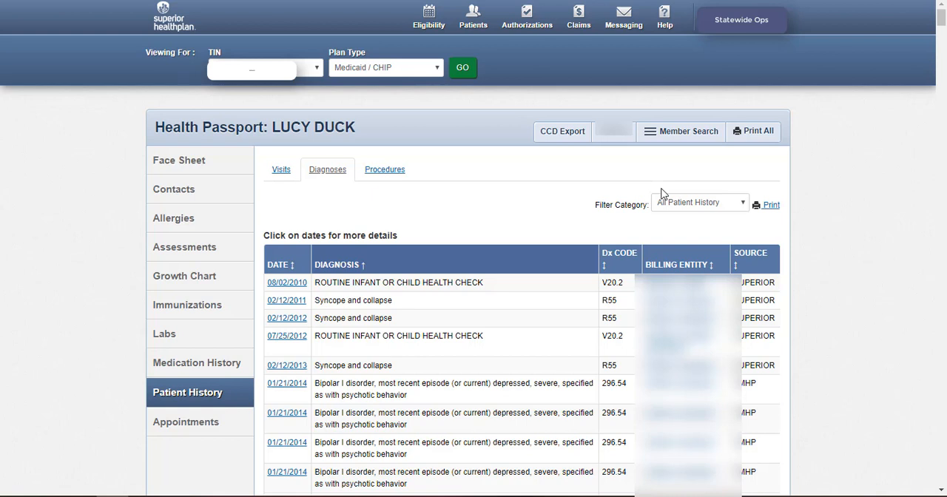
click(186, 421)
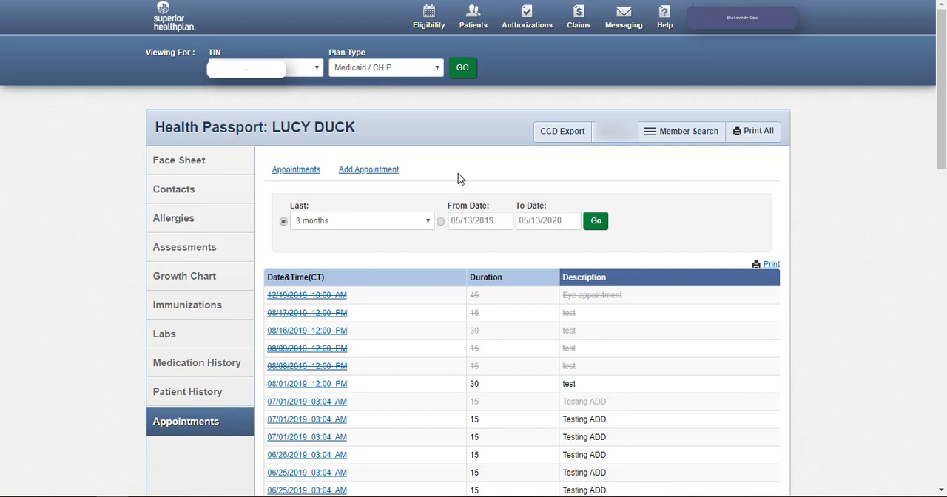
mouse_move(407, 170)
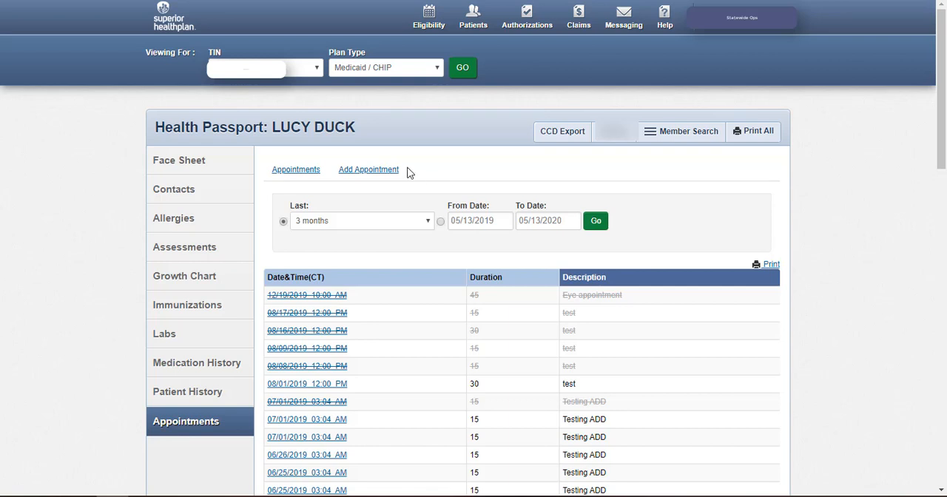
- Bring up the blank Add Appointment form for date, time, duration and description
click(368, 170)
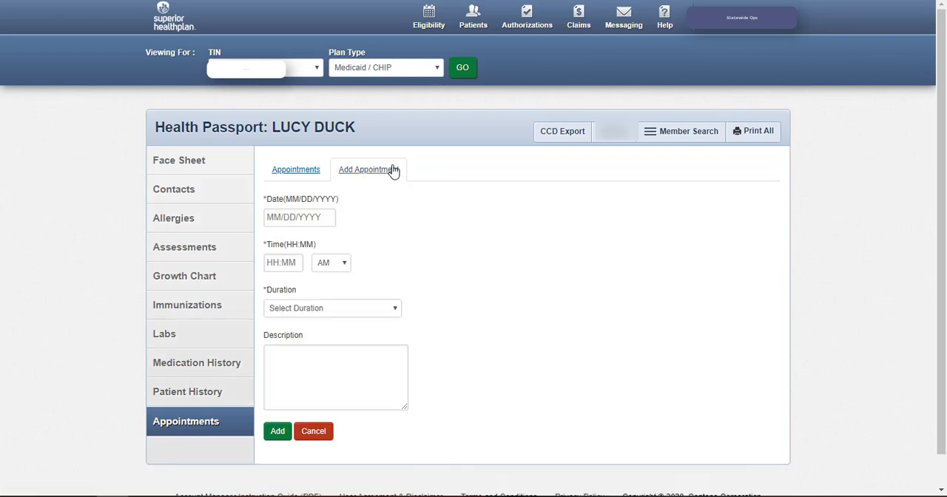